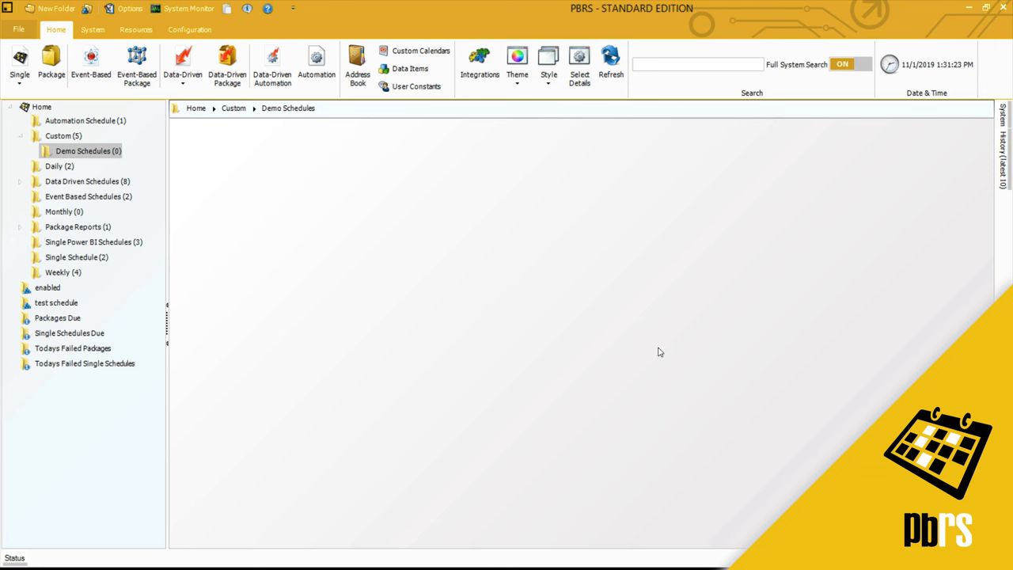
{"action": "mouse_move", "coordinate": [471, 296]}
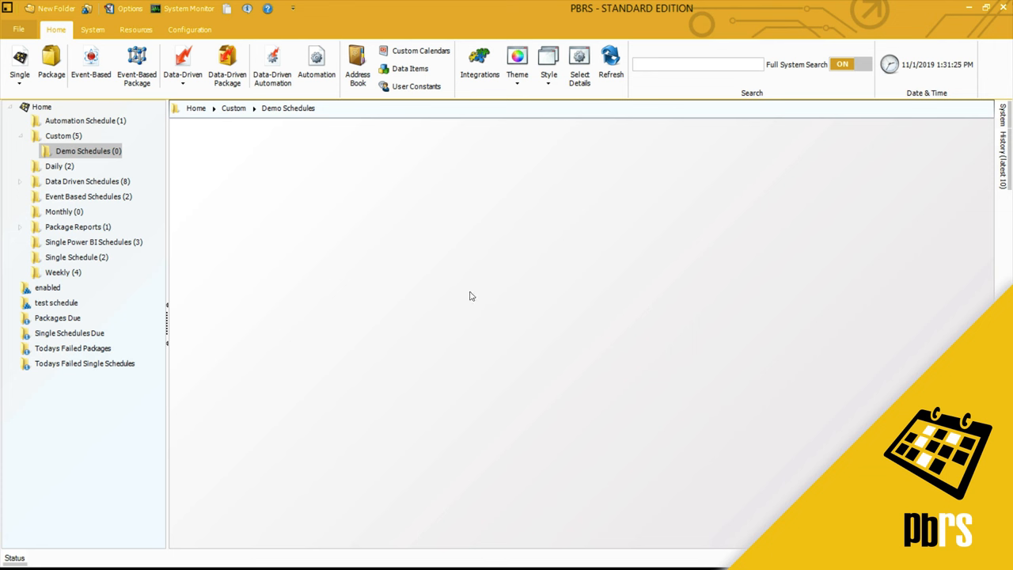
- Start a single schedule using the StevenAccount Power BI account and the Property Sales report
{"action": "left_click", "coordinate": [19, 64]}
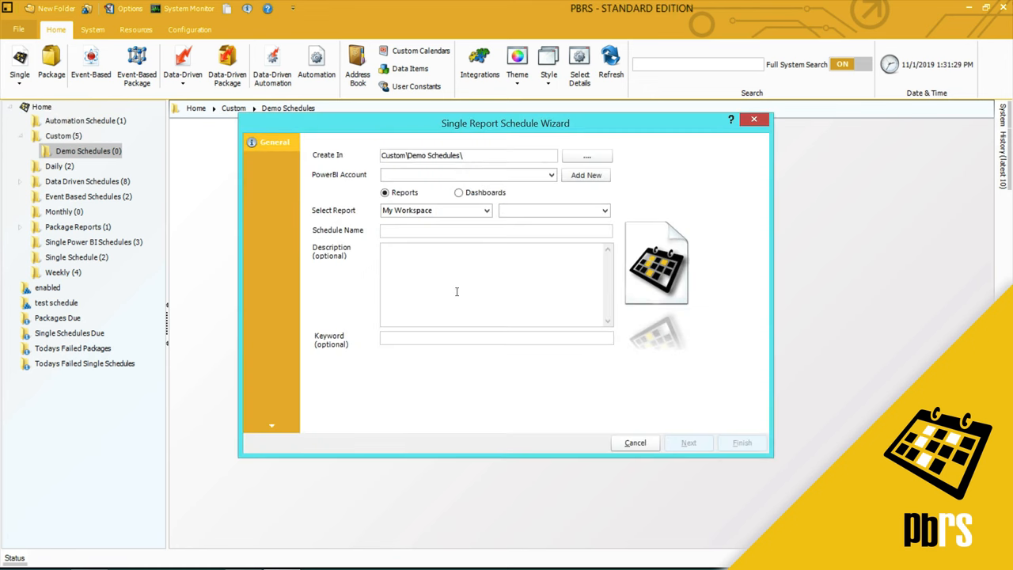
{"action": "left_click", "coordinate": [551, 174]}
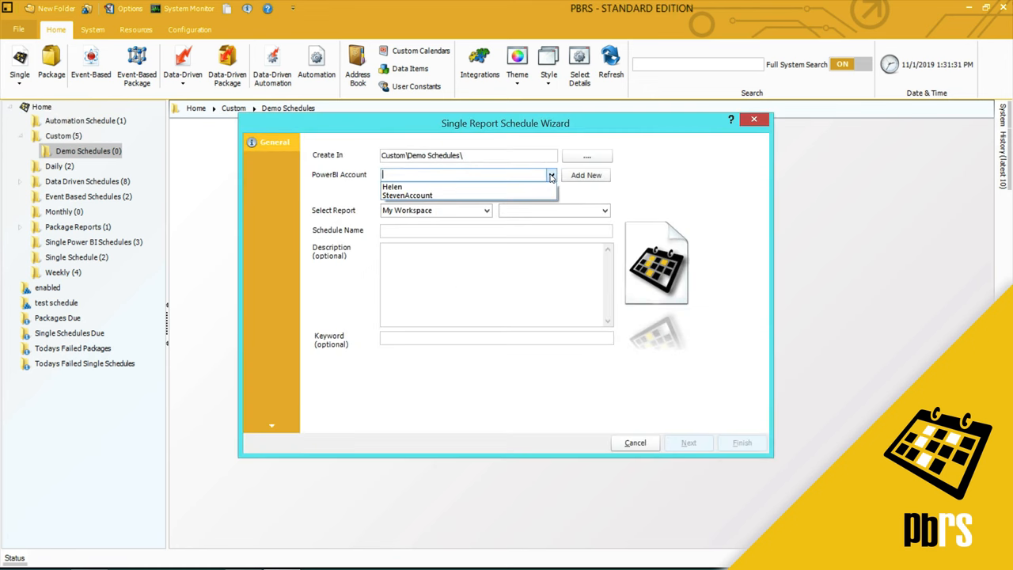
{"action": "left_click", "coordinate": [407, 195]}
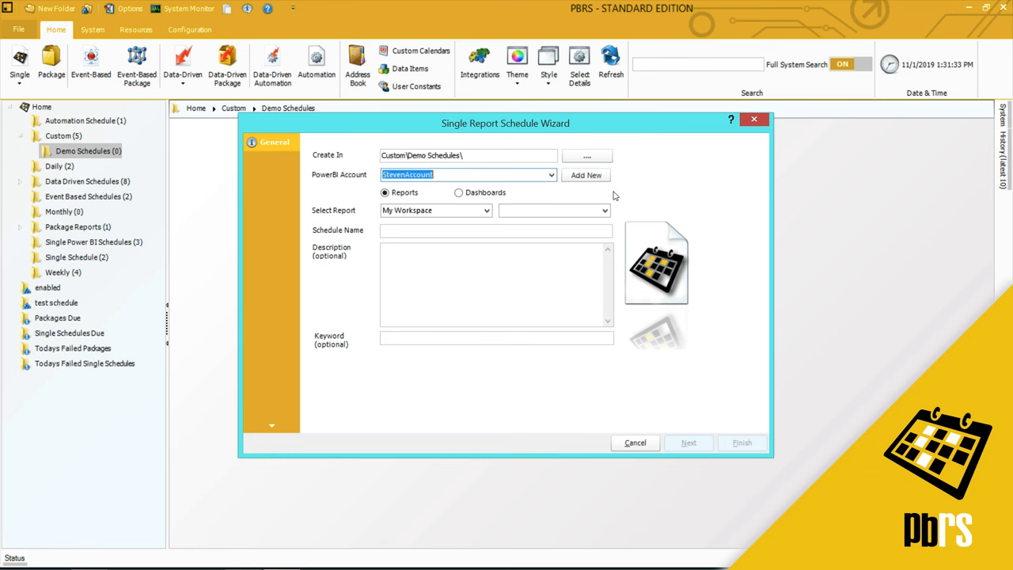
{"action": "left_click", "coordinate": [604, 210]}
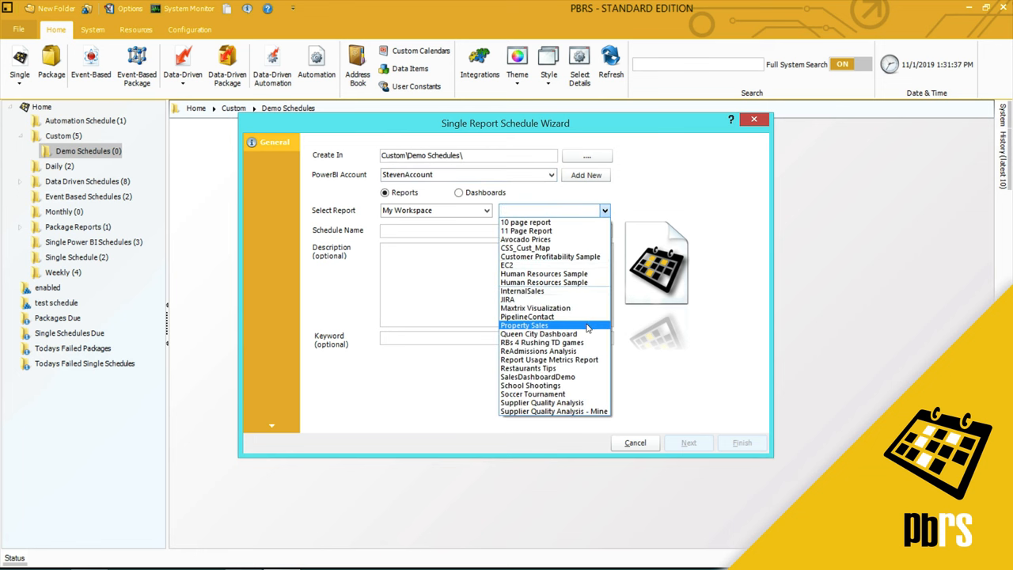
{"action": "left_click", "coordinate": [524, 325]}
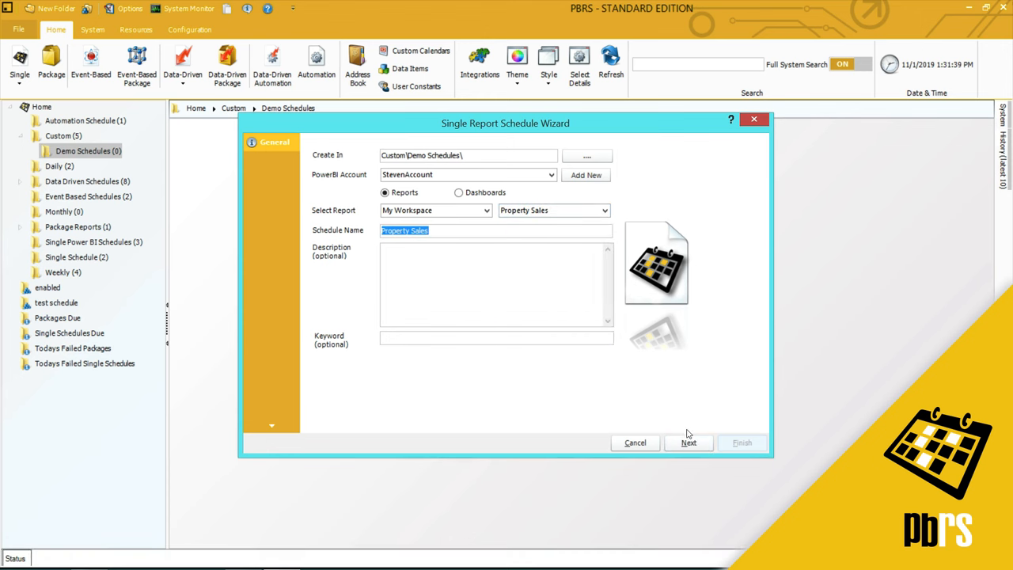
- Schedule the report weekly, Mondays only, at 7:00:00 AM starting 11/4/2019
{"action": "left_click", "coordinate": [688, 442]}
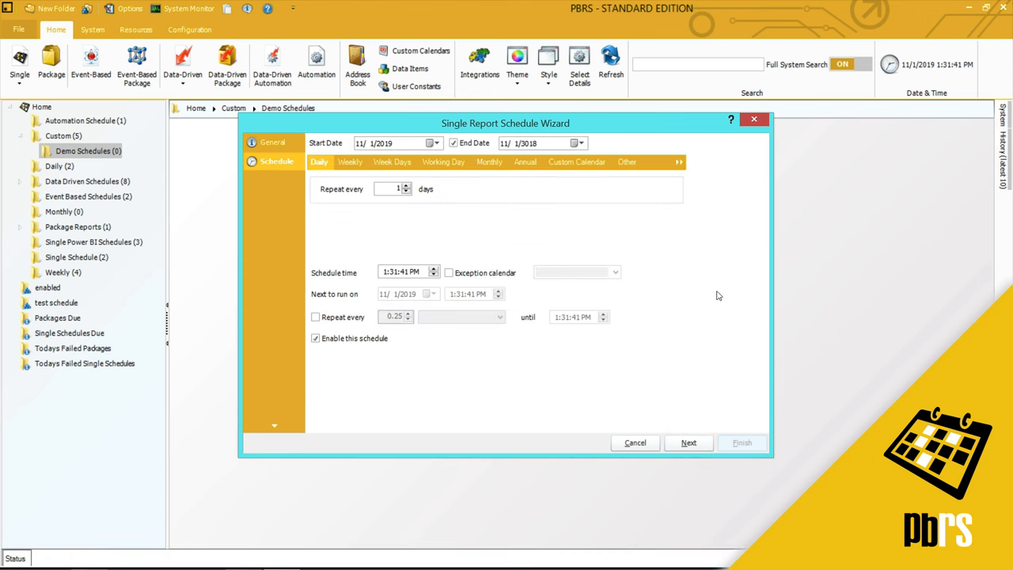
{"action": "mouse_move", "coordinate": [698, 227]}
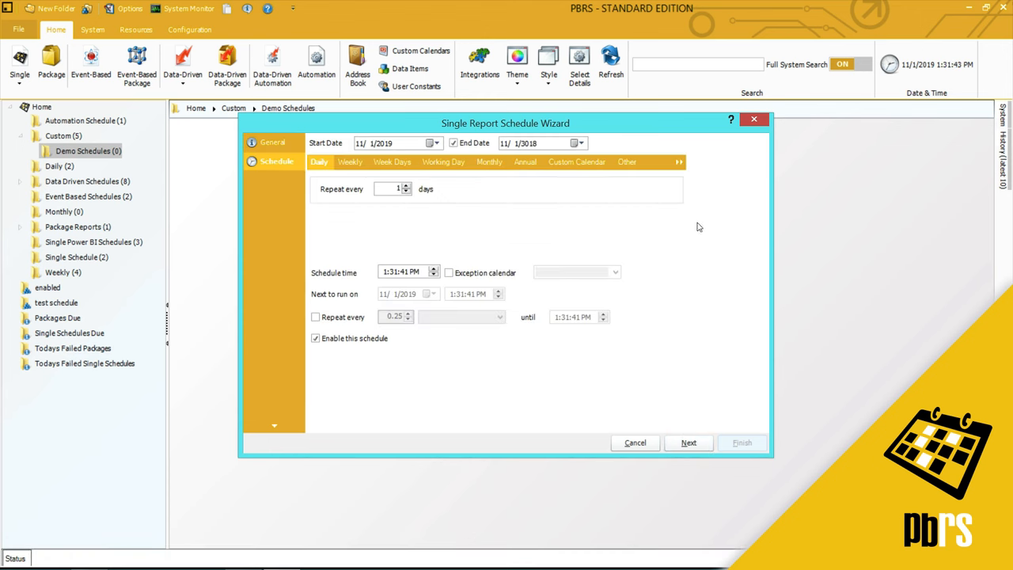
{"action": "left_click", "coordinate": [349, 161]}
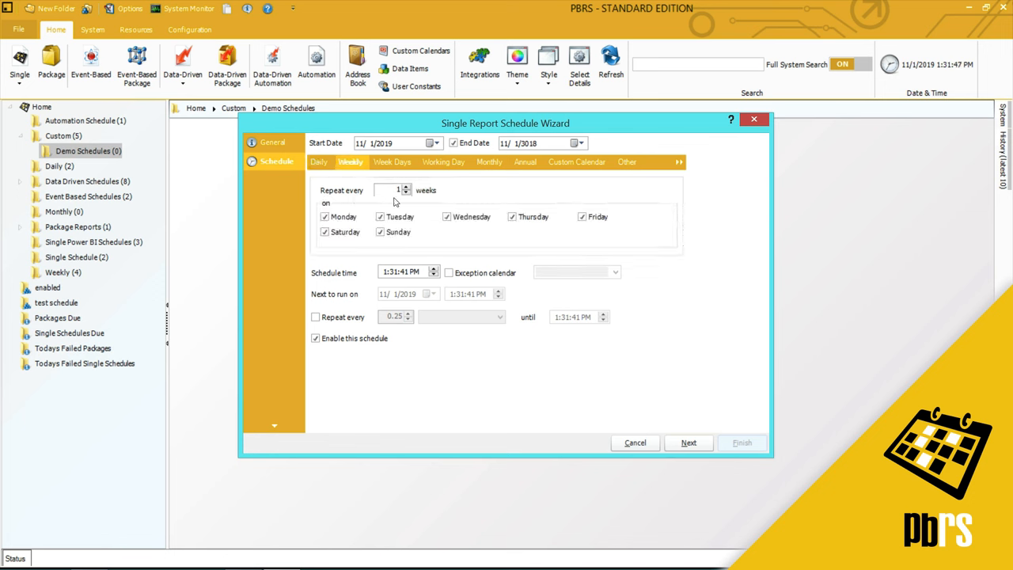
{"action": "left_click", "coordinate": [380, 216]}
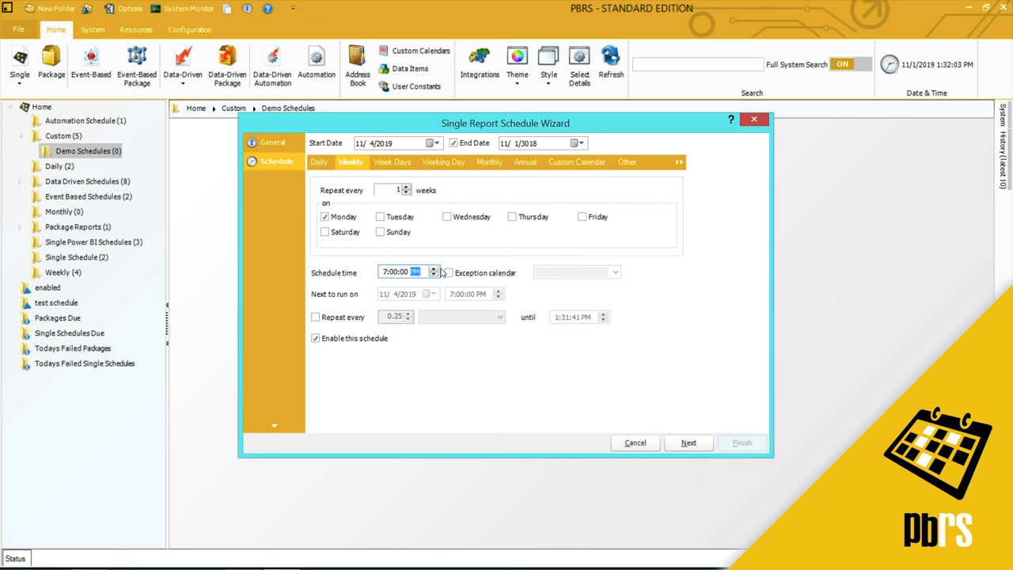
{"action": "left_click", "coordinate": [433, 269]}
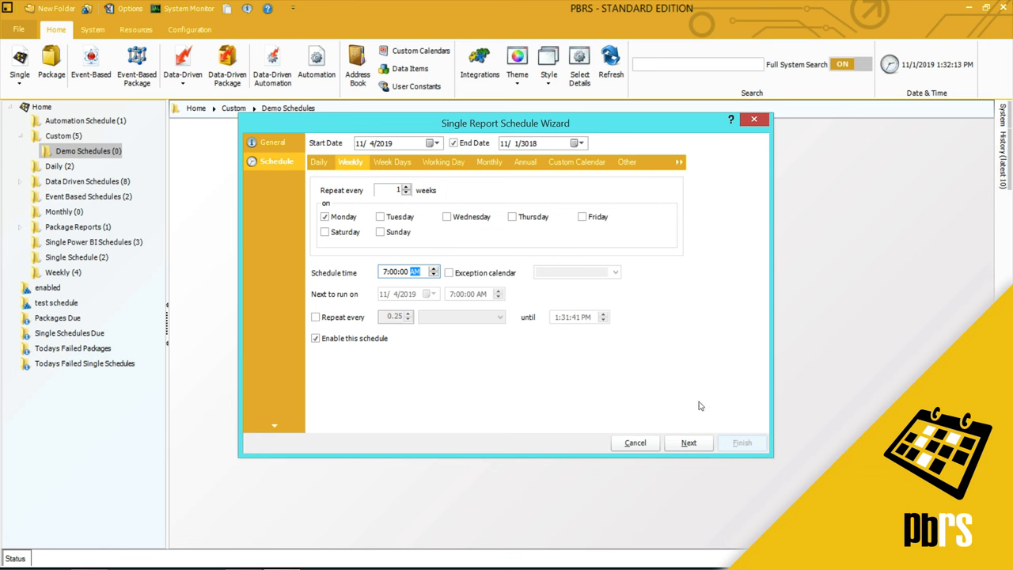
- Advance to the Settings page and inspect the Page Width (pixels) property
{"action": "left_click", "coordinate": [688, 443]}
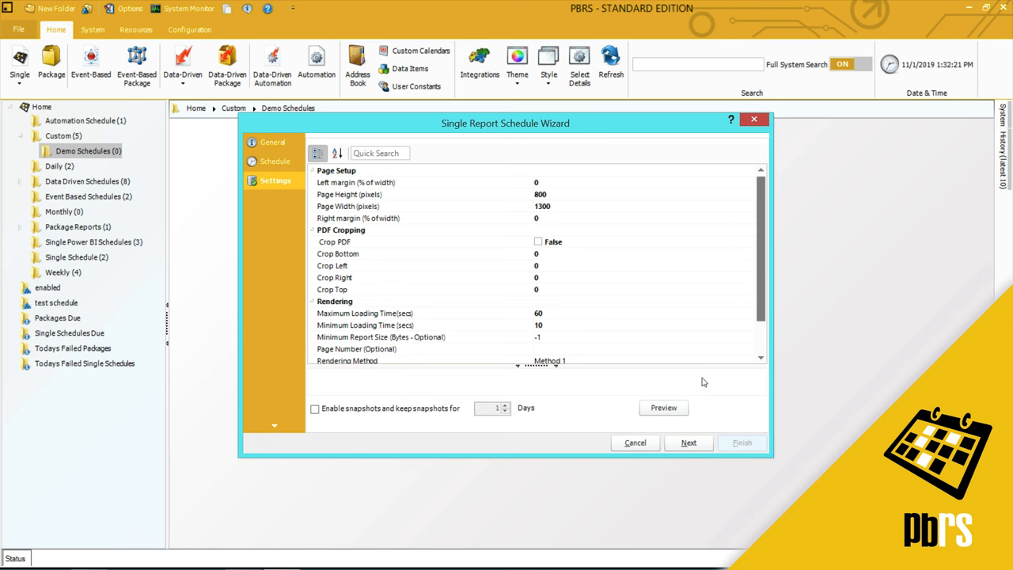
{"action": "mouse_move", "coordinate": [677, 343]}
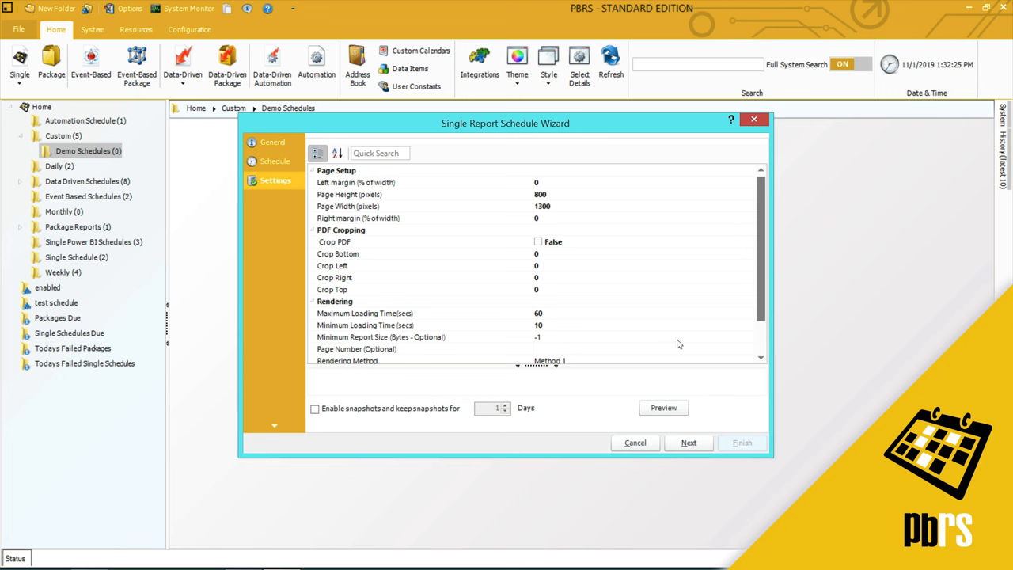
{"action": "left_click", "coordinate": [542, 205]}
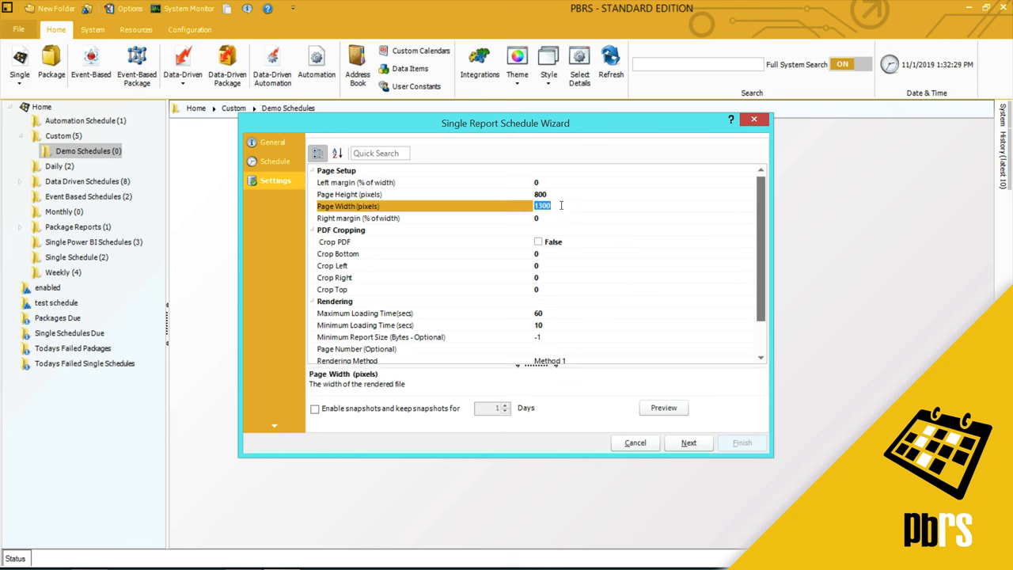
{"action": "mouse_move", "coordinate": [694, 307]}
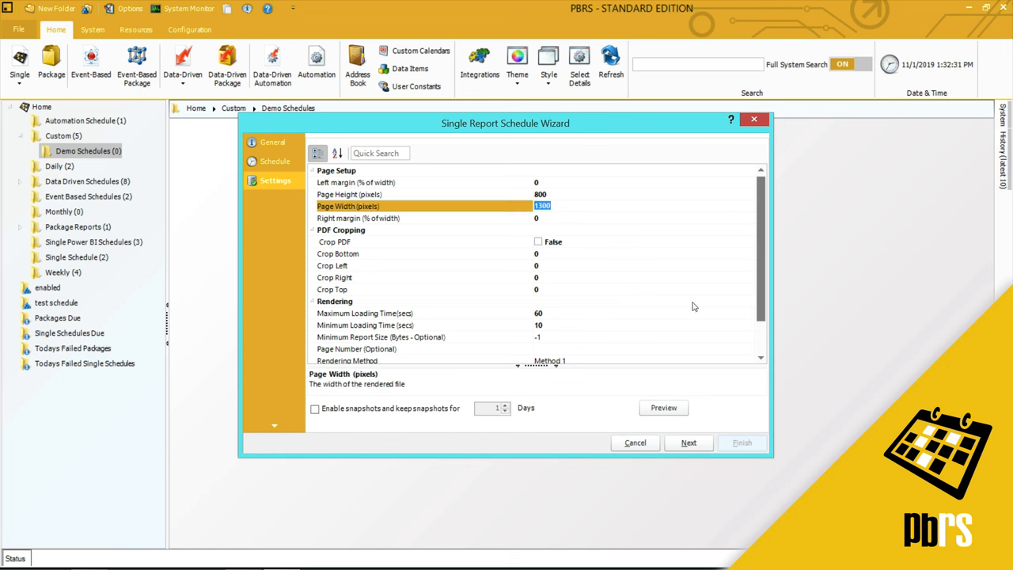
{"action": "left_click", "coordinate": [687, 442]}
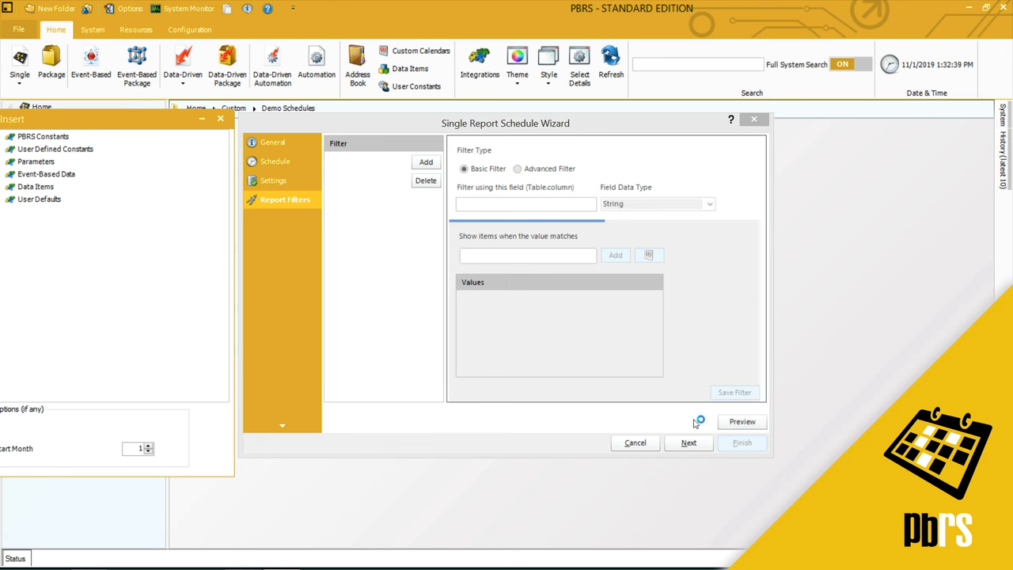
{"action": "mouse_move", "coordinate": [336, 244]}
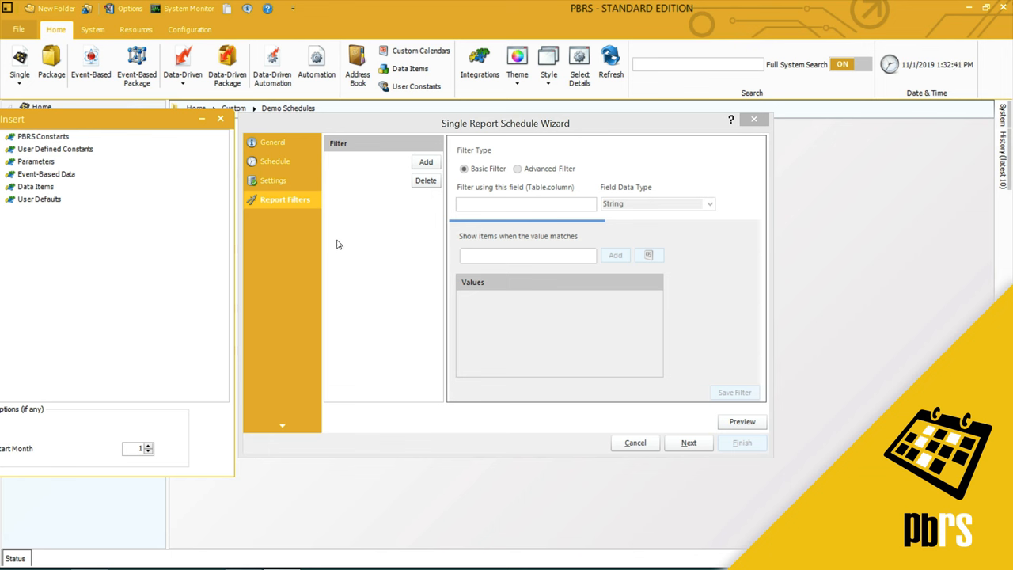
{"action": "left_click", "coordinate": [426, 161]}
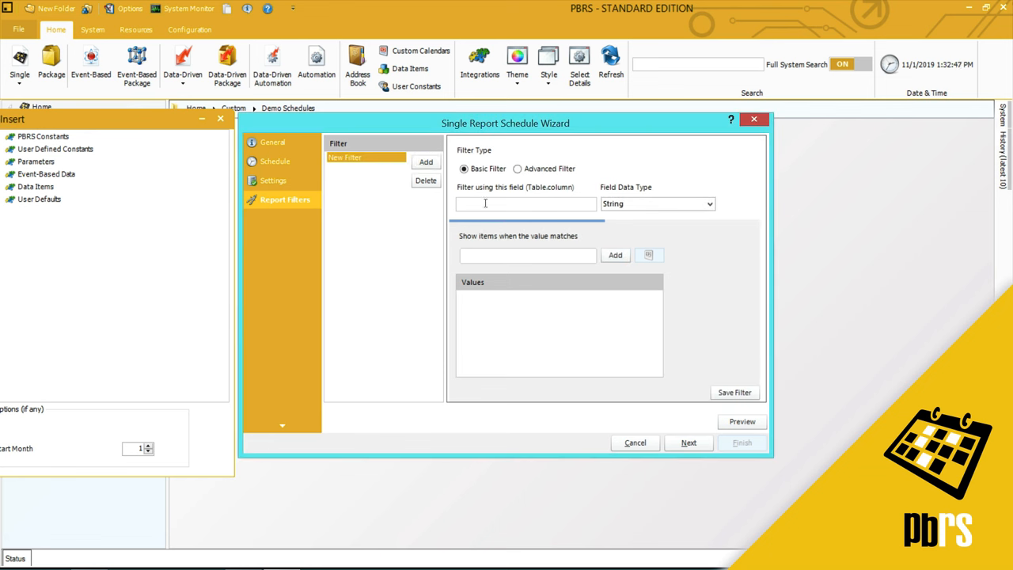
{"action": "type", "text": "sales_"}
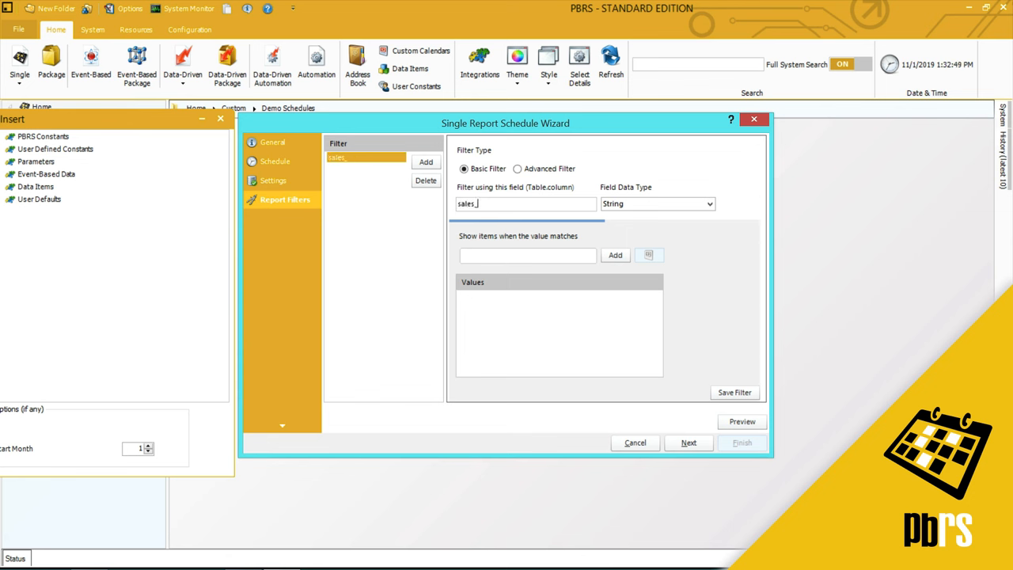
{"action": "type", "text": "data"}
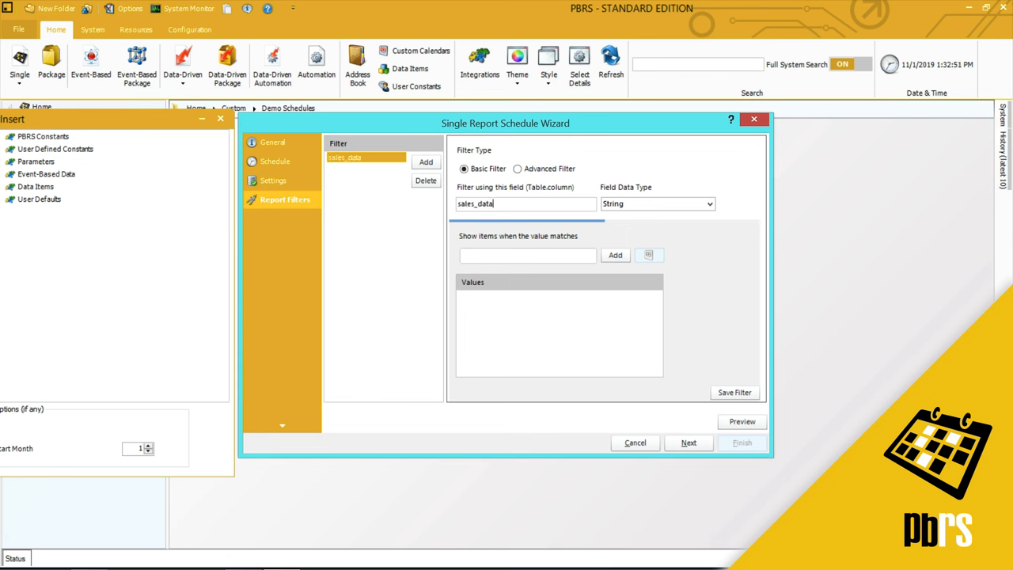
{"action": "type", "text": ".Executive"}
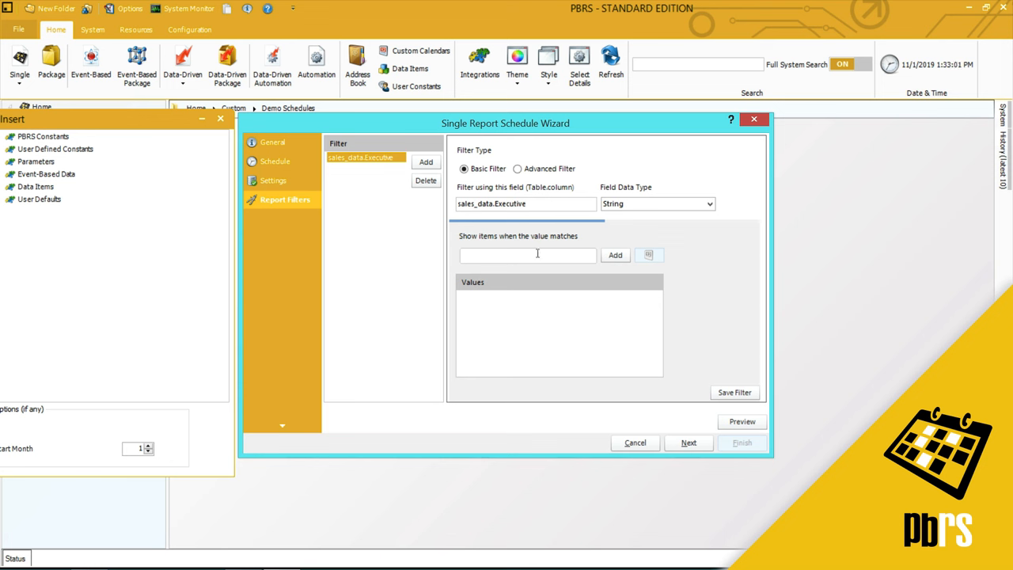
{"action": "type", "text": "Milan Cro"}
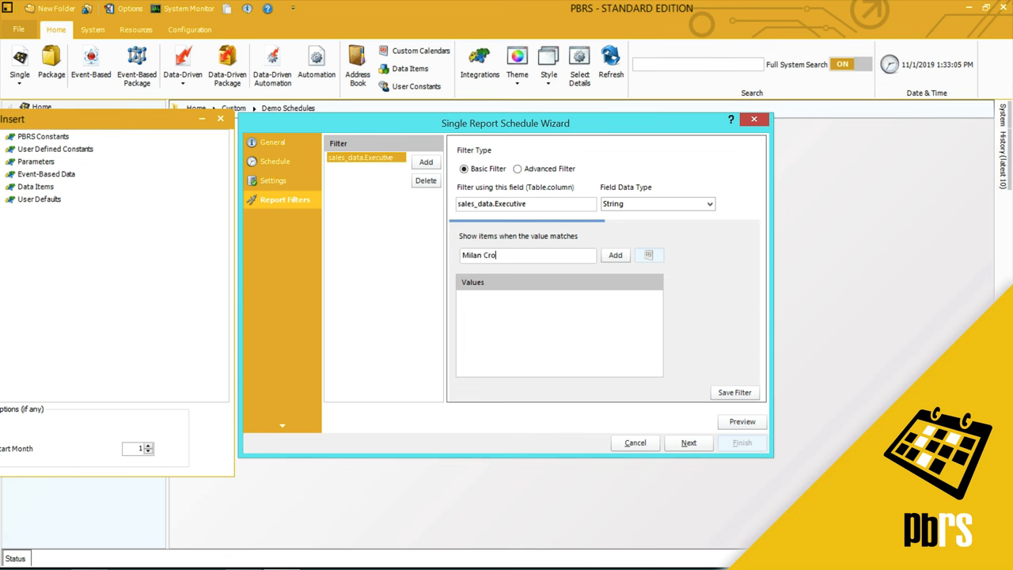
{"action": "type", "text": "na"}
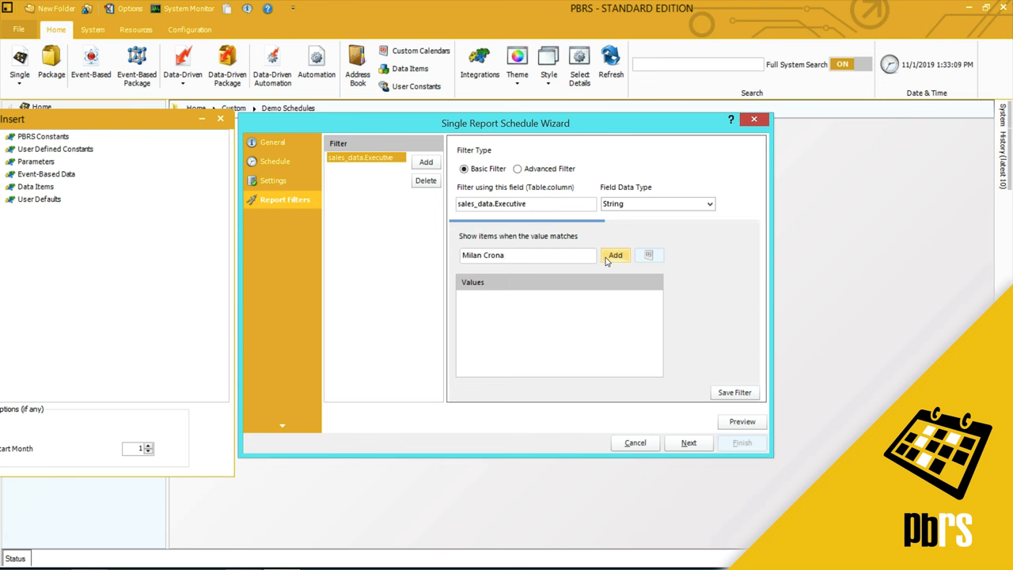
{"action": "left_click", "coordinate": [615, 254]}
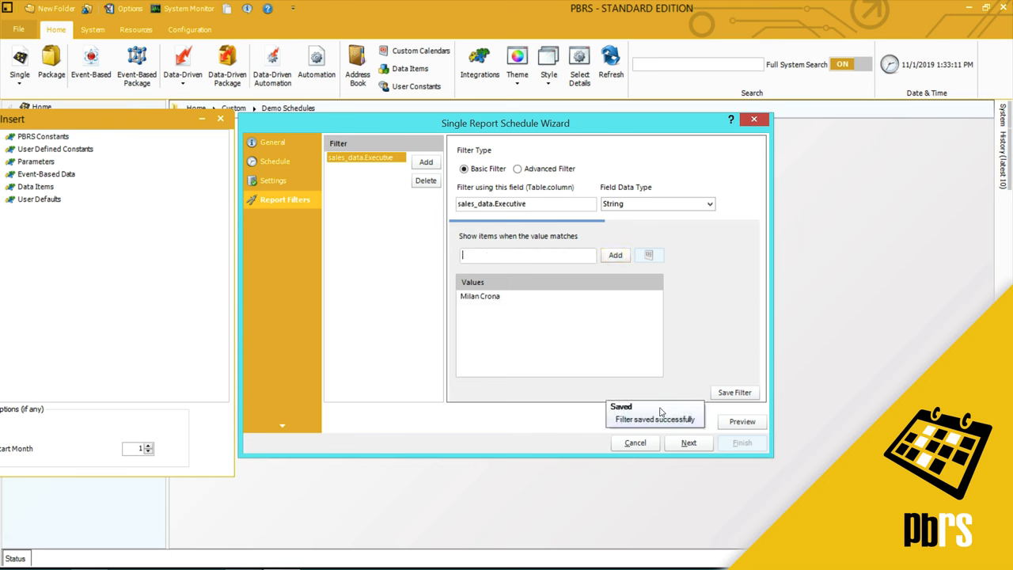
{"action": "mouse_move", "coordinate": [676, 412]}
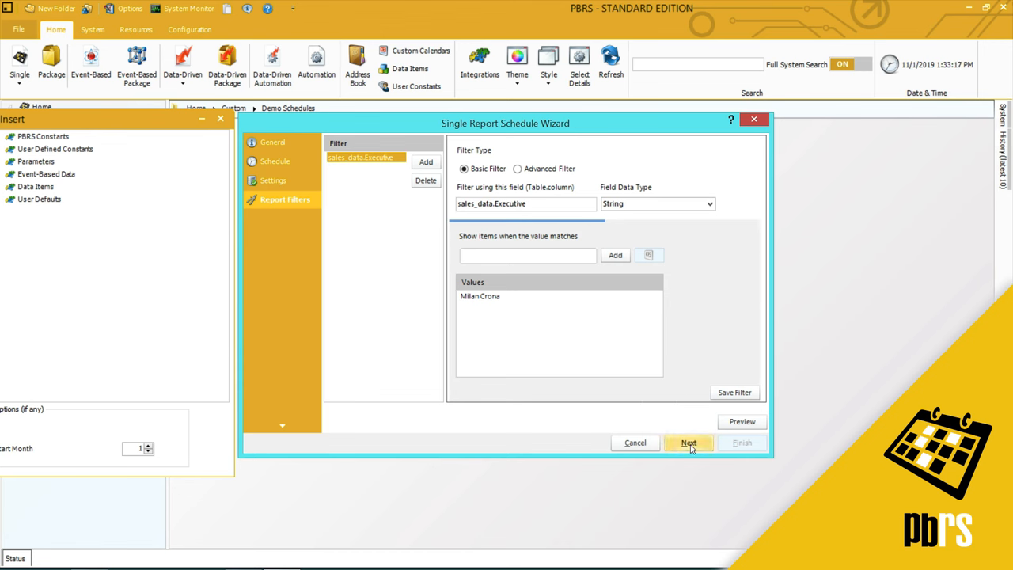
- Advance the wizard to the Refresh Datasets page
{"action": "left_click", "coordinate": [688, 442]}
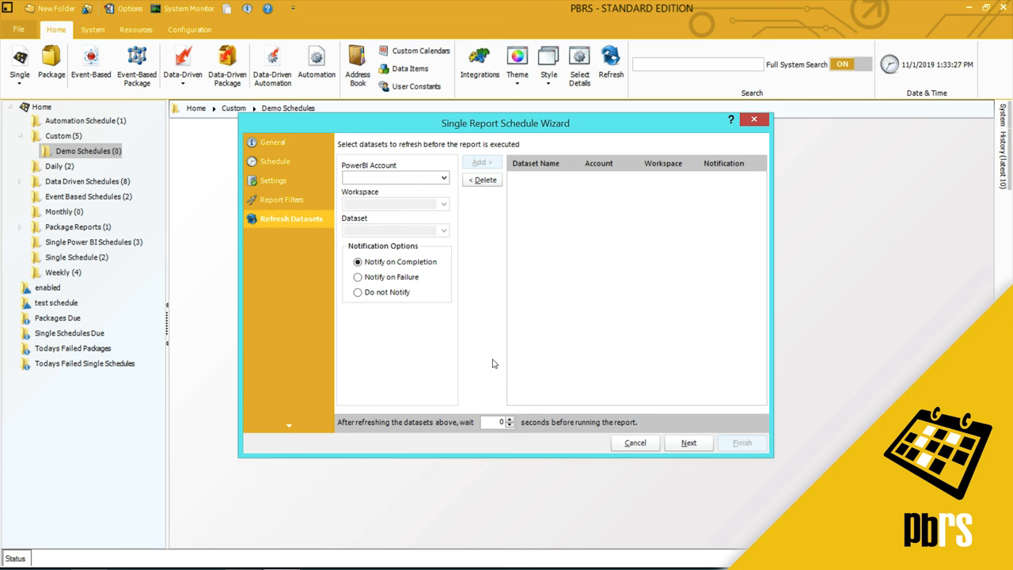
{"action": "mouse_move", "coordinate": [685, 424]}
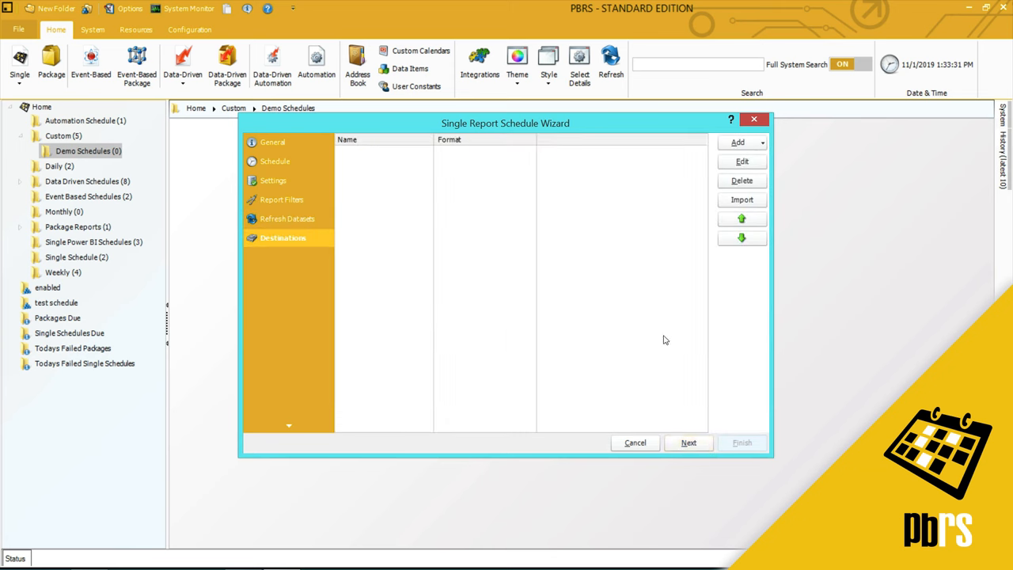
{"action": "mouse_move", "coordinate": [720, 354]}
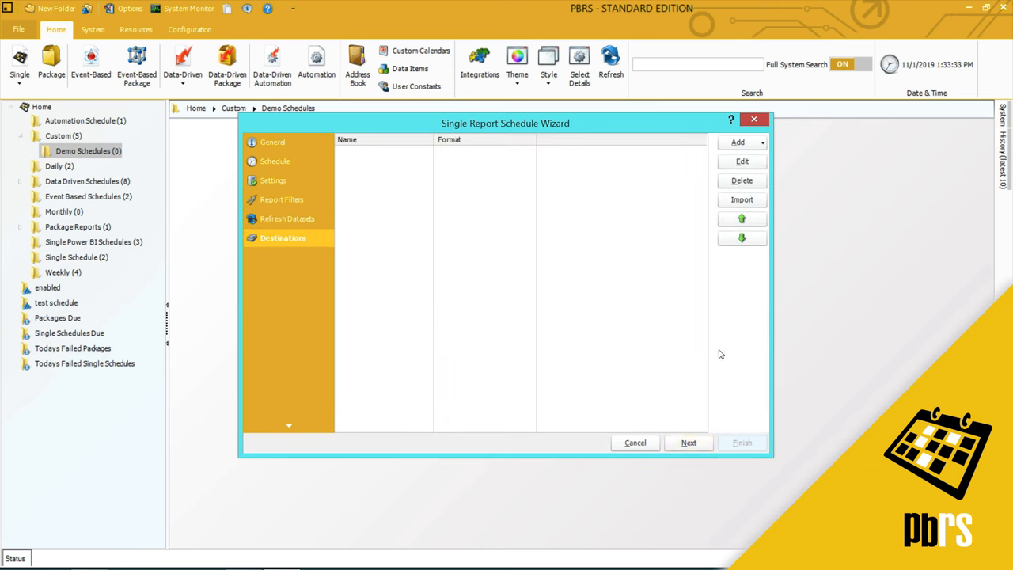
- Add a Disk destination saving to Desktop\Test Reports\Test PBRS Reports
{"action": "left_click", "coordinate": [738, 142]}
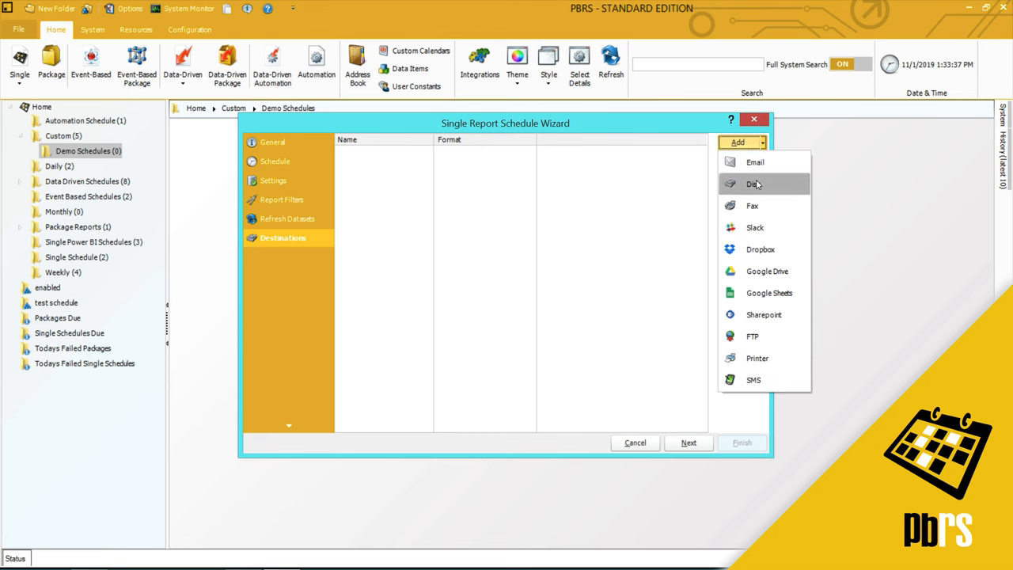
{"action": "left_click", "coordinate": [753, 184]}
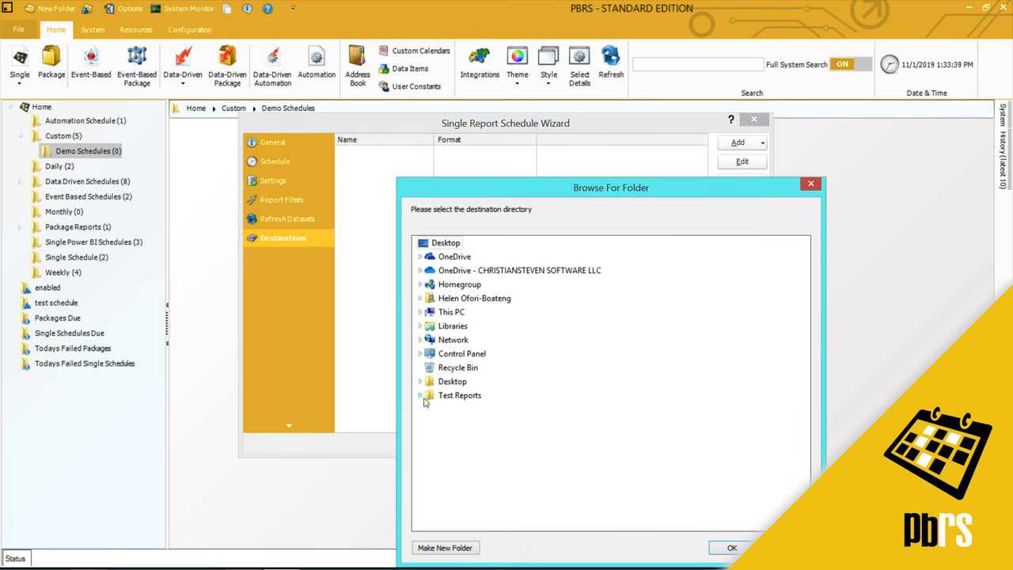
{"action": "left_click", "coordinate": [420, 395]}
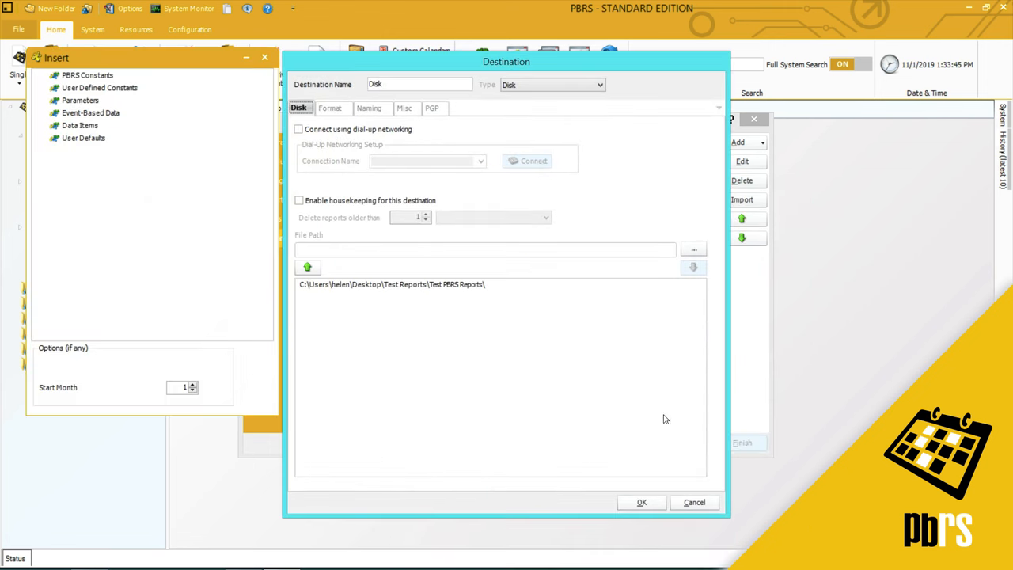
- Set the destination format to Acrobat PDF with PDF options and passwords enabled
{"action": "left_click", "coordinate": [331, 108]}
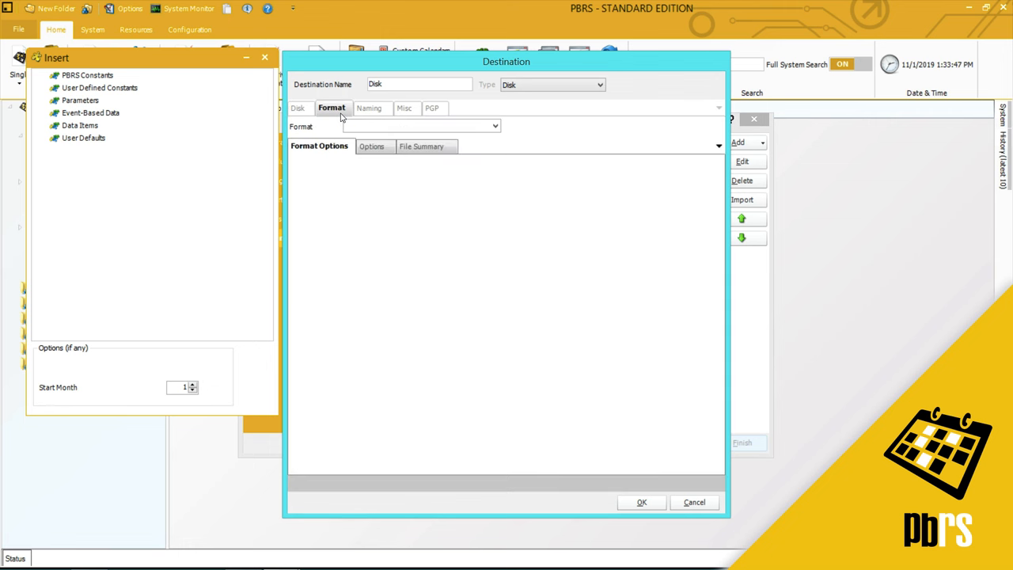
{"action": "left_click", "coordinate": [494, 126]}
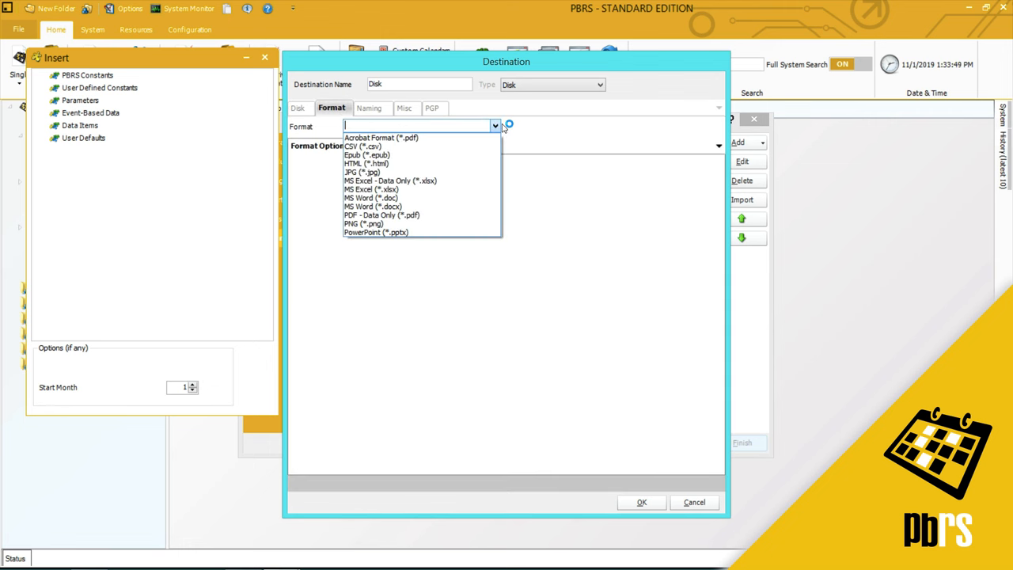
{"action": "left_click", "coordinate": [381, 137]}
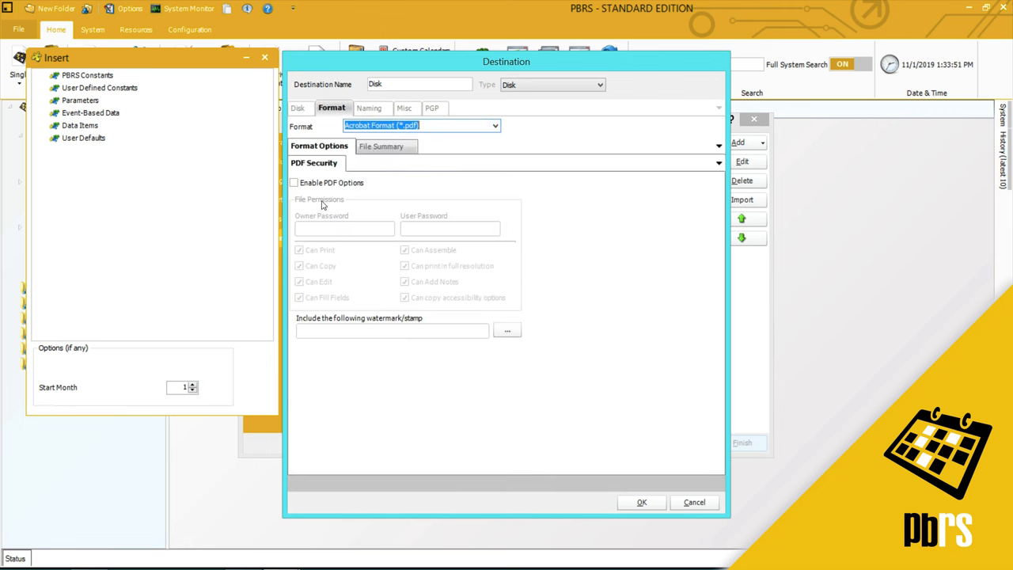
{"action": "left_click", "coordinate": [294, 182]}
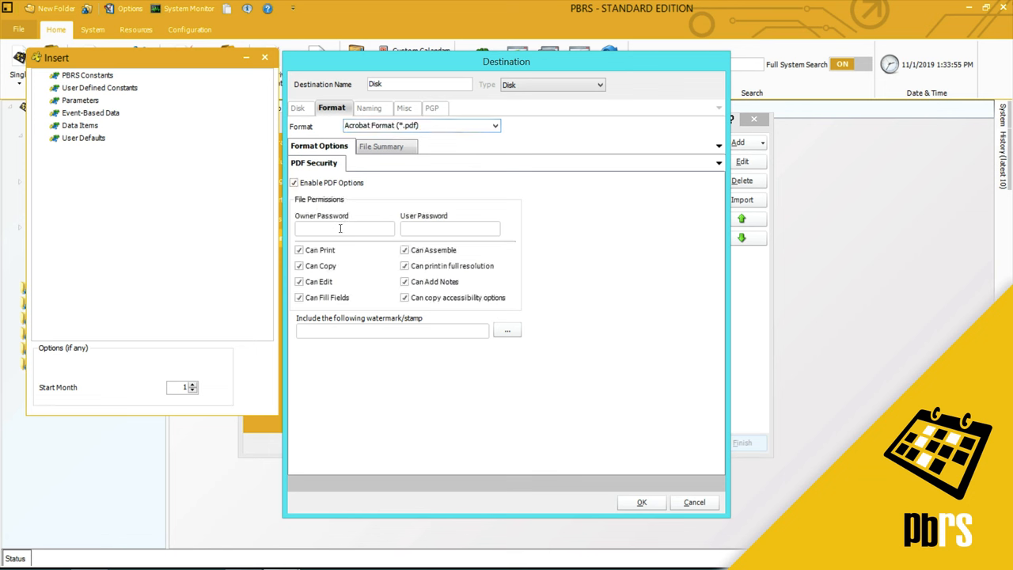
{"action": "type", "text": "•••"}
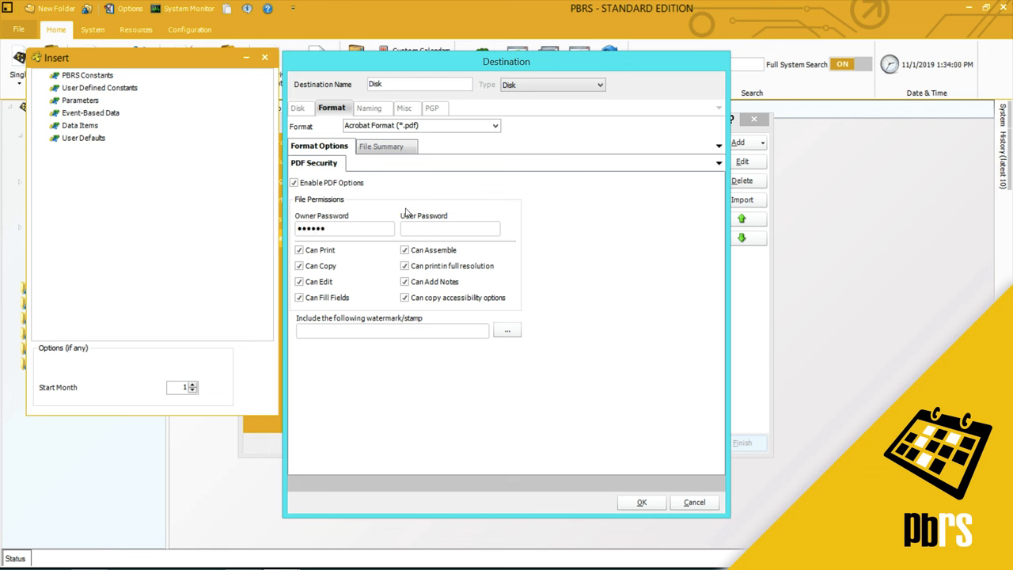
{"action": "mouse_move", "coordinate": [418, 227]}
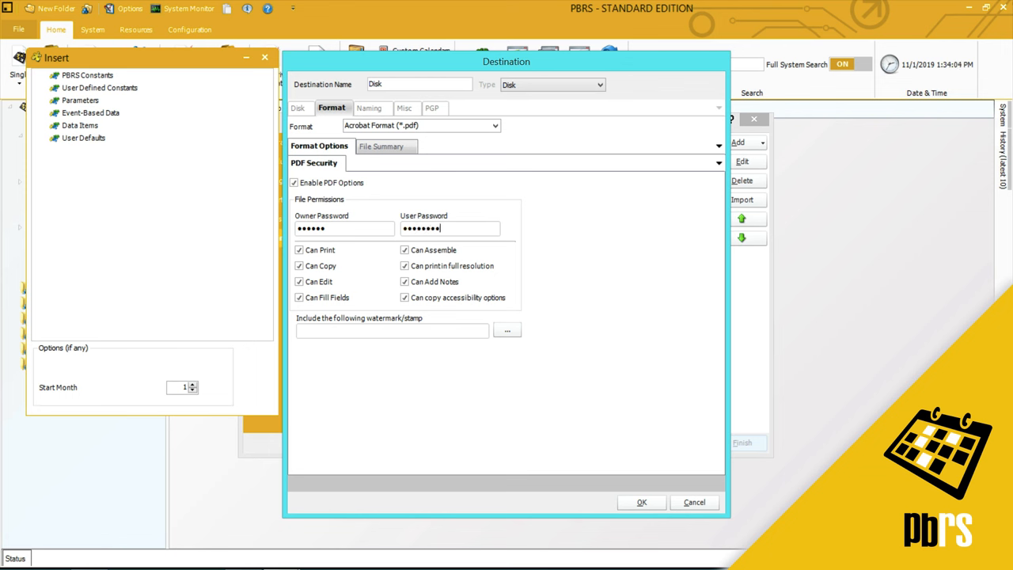
{"action": "mouse_move", "coordinate": [601, 214]}
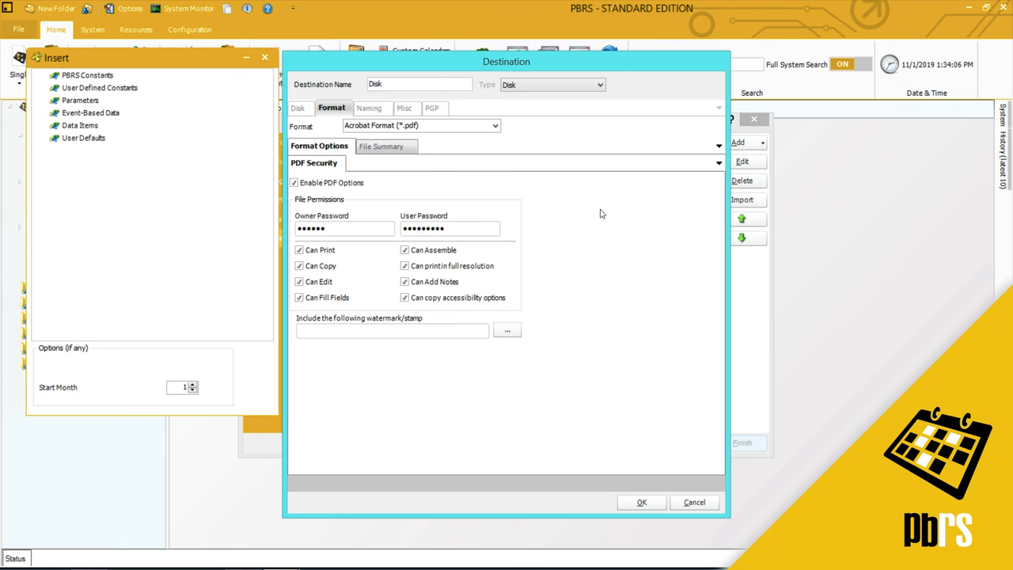
{"action": "mouse_move", "coordinate": [683, 349]}
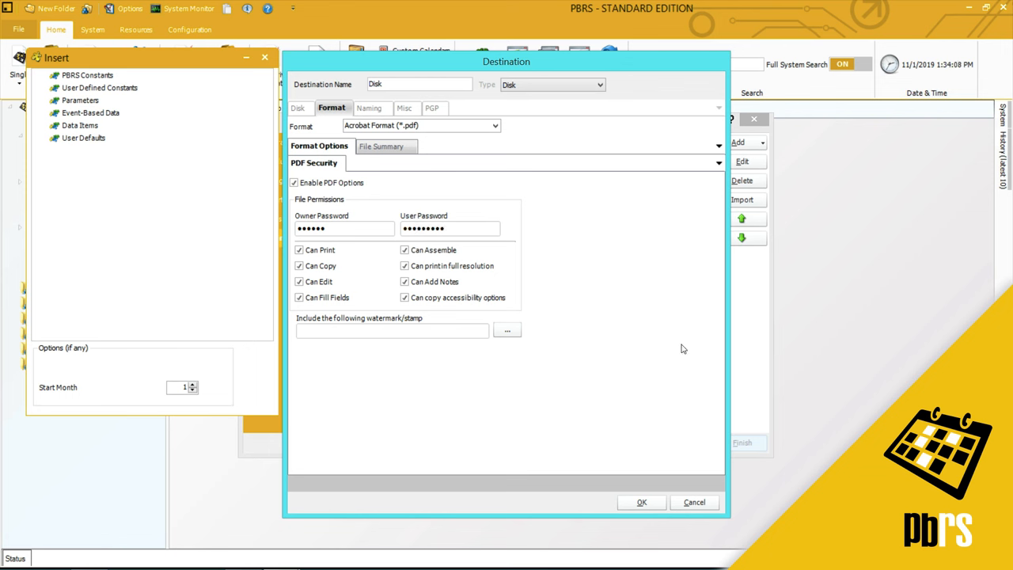
- Save the PDF Disk destination and pass Exception Handling with defaults to Custom Tasks
{"action": "left_click", "coordinate": [641, 502]}
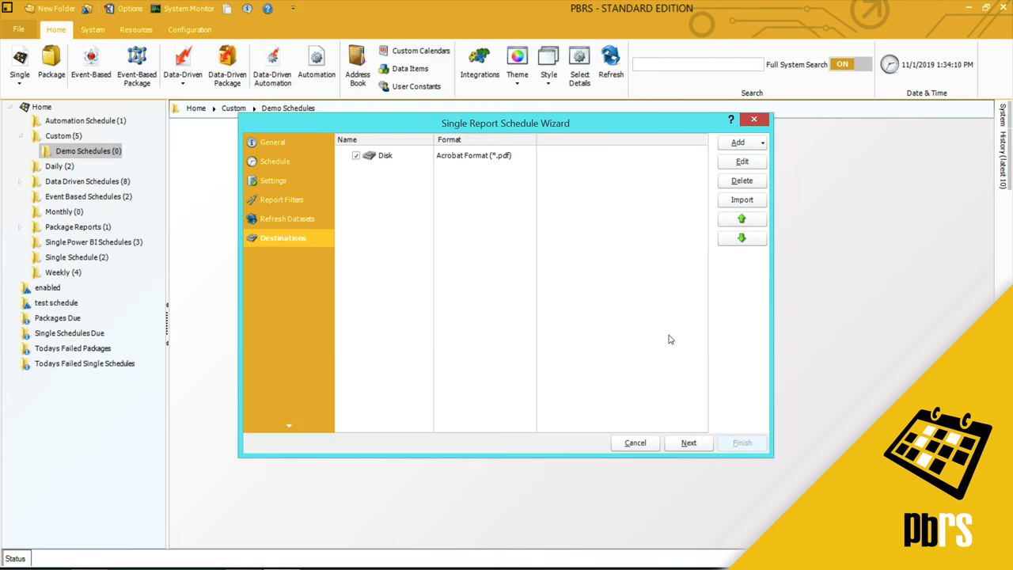
{"action": "mouse_move", "coordinate": [643, 287]}
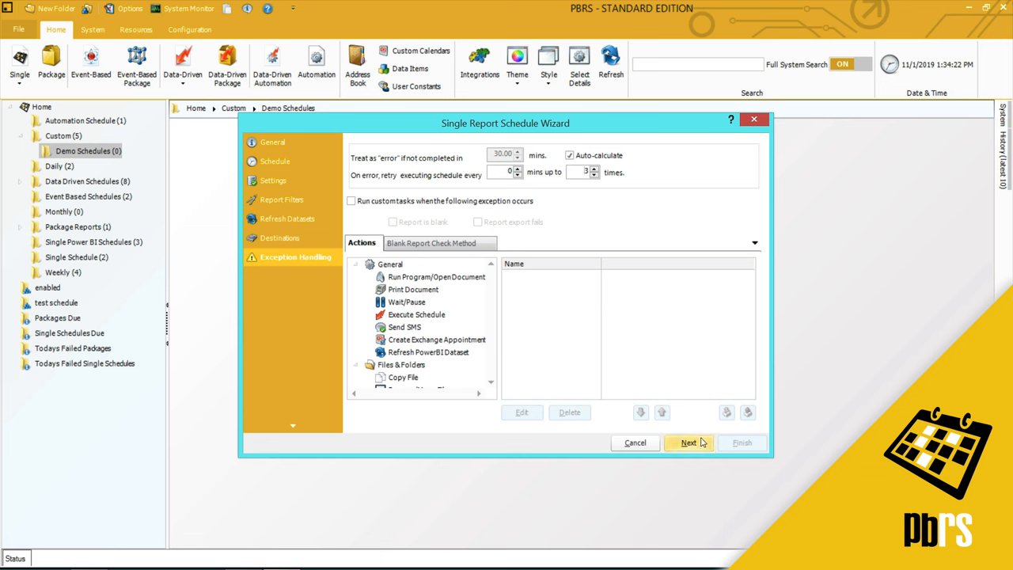
{"action": "left_click", "coordinate": [688, 442]}
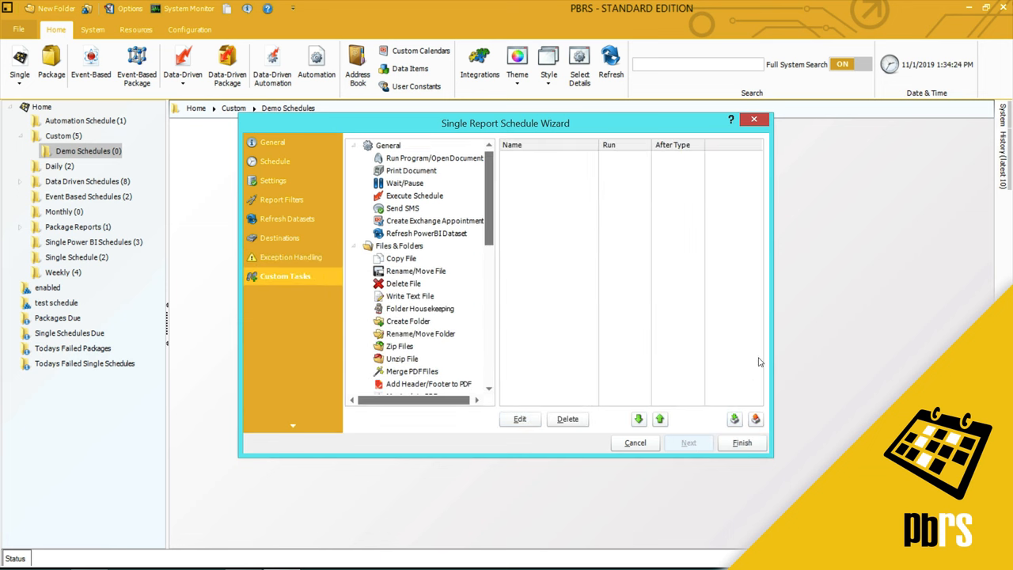
{"action": "mouse_move", "coordinate": [731, 311]}
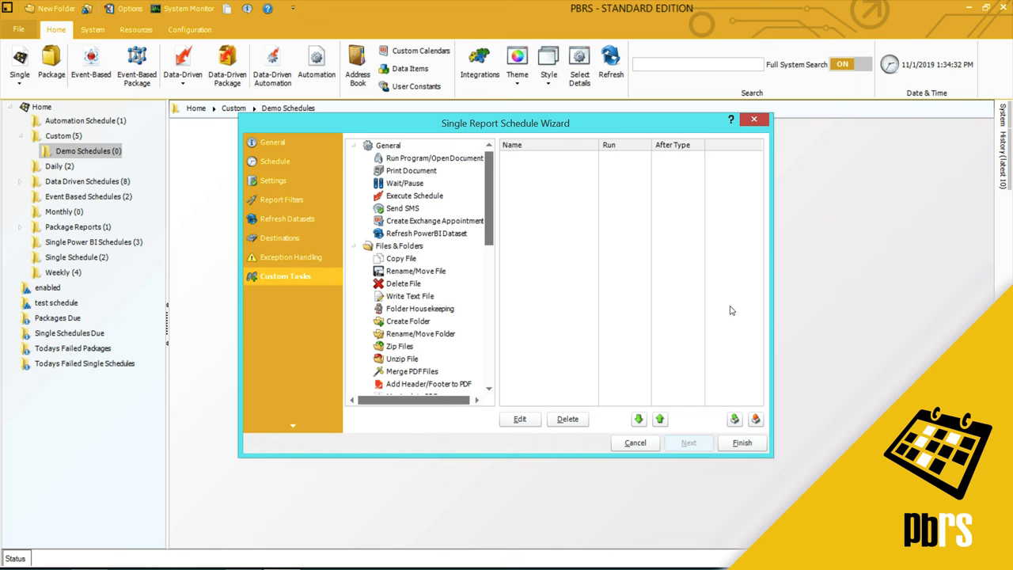
{"action": "mouse_move", "coordinate": [744, 458]}
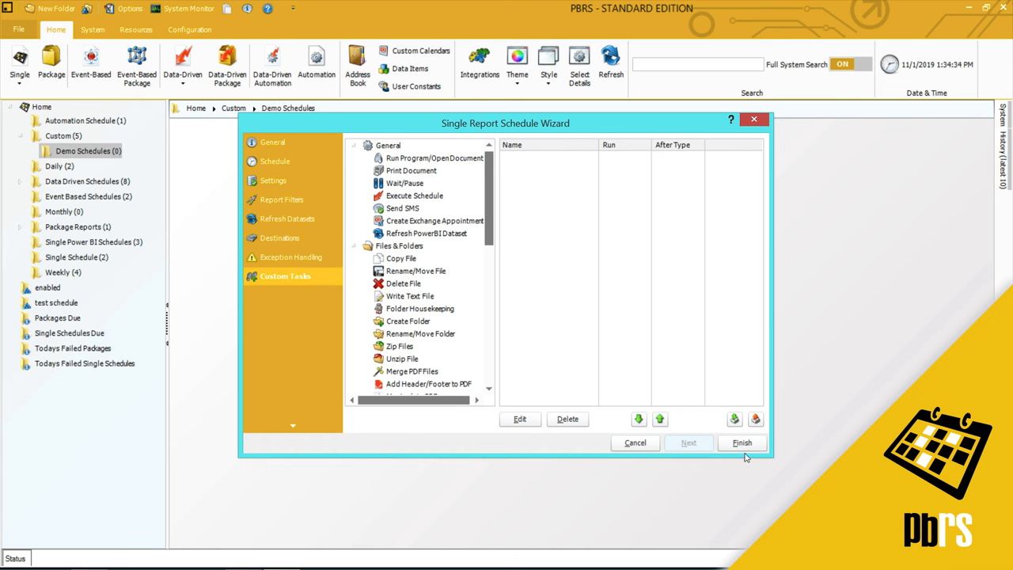
- Finish the wizard, creating the Property Sales schedule in Demo Schedules
{"action": "left_click", "coordinate": [741, 443]}
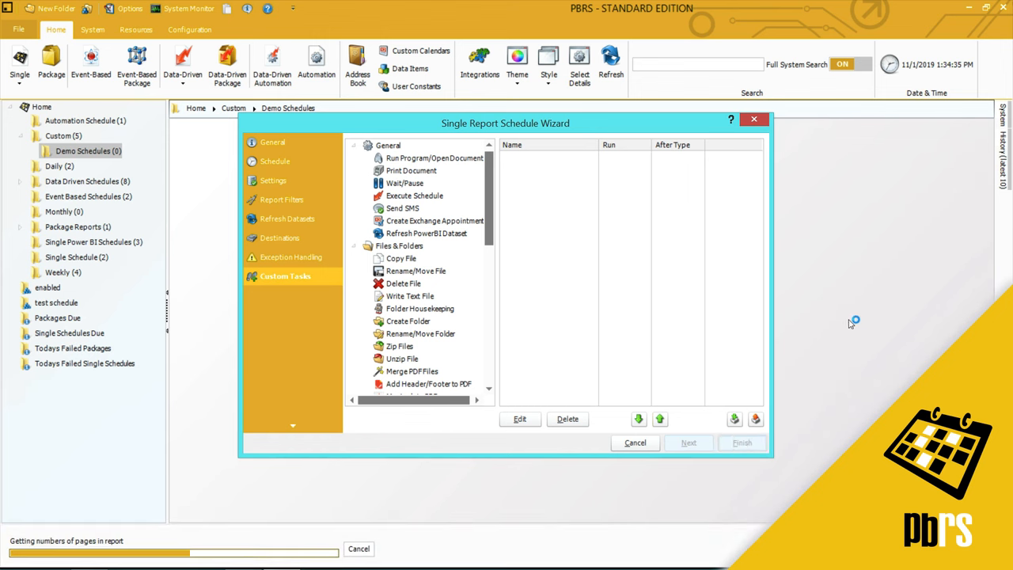
{"action": "mouse_move", "coordinate": [851, 323]}
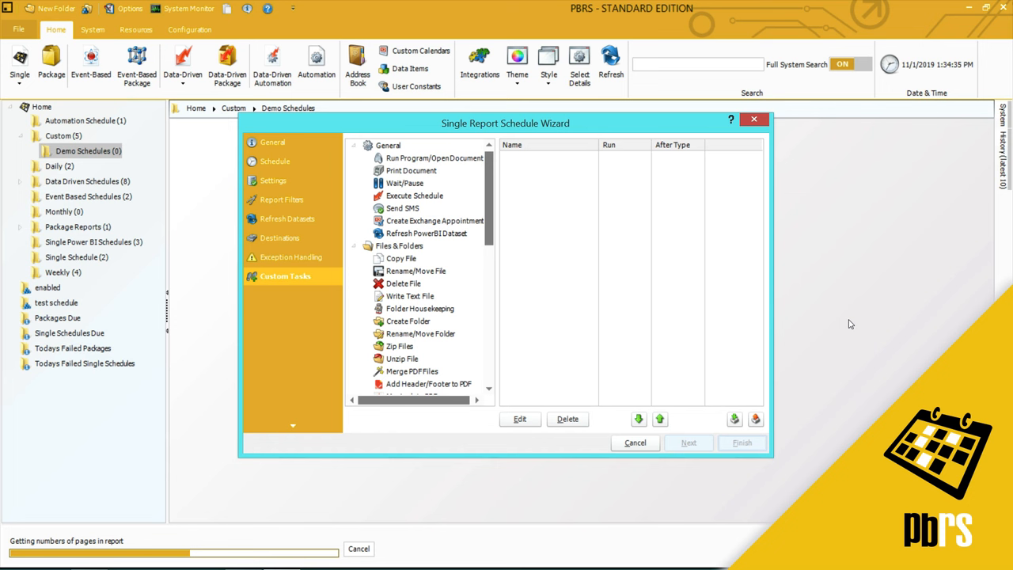
{"action": "mouse_move", "coordinate": [853, 337]}
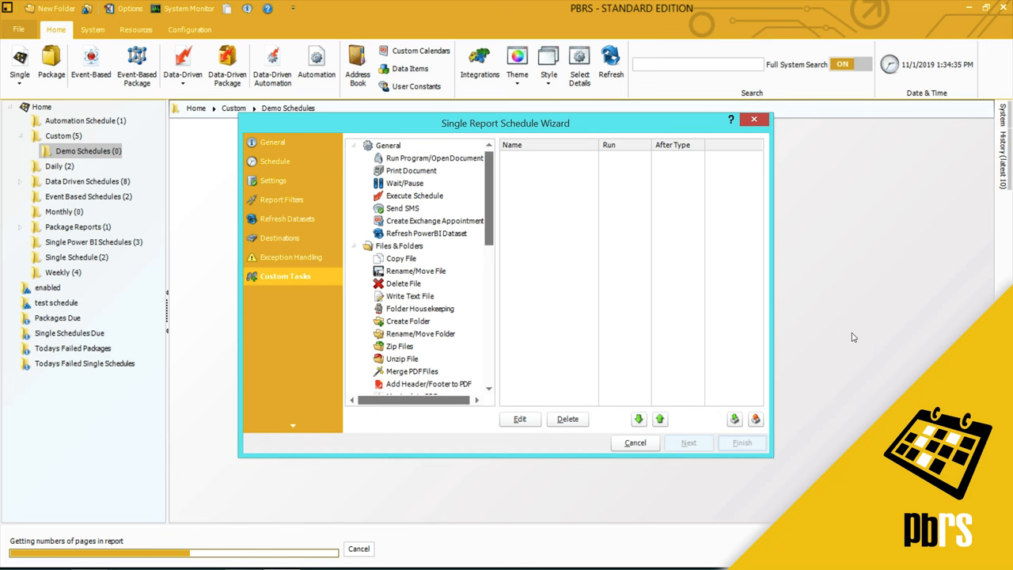
{"action": "left_click", "coordinate": [741, 443]}
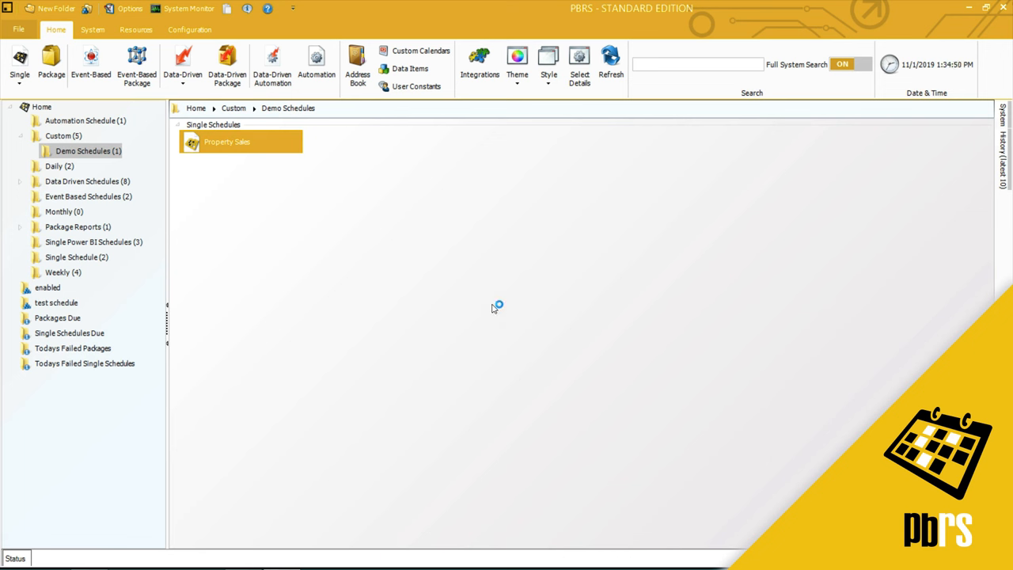
{"action": "mouse_move", "coordinate": [274, 230]}
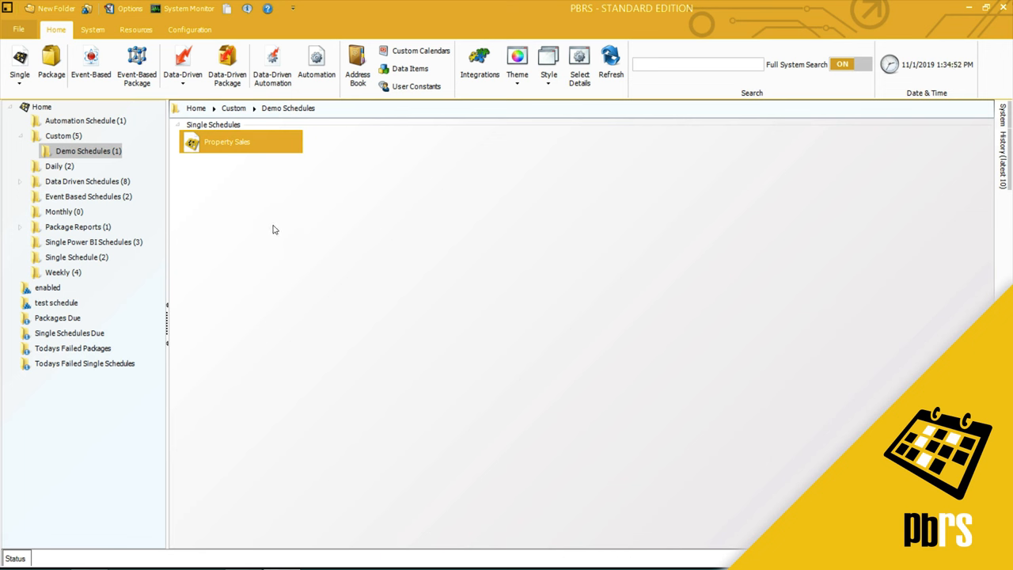
{"action": "mouse_move", "coordinate": [277, 212]}
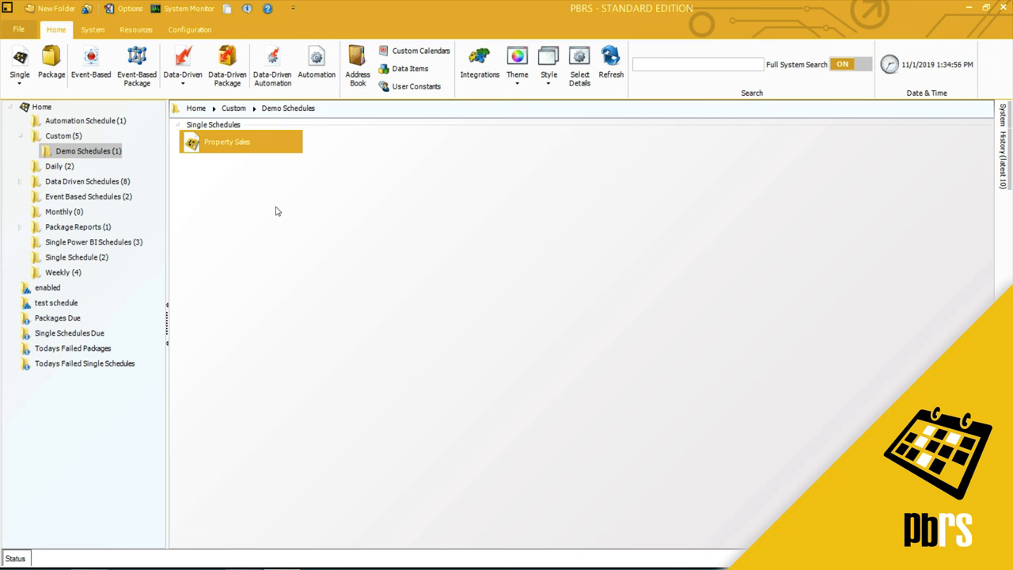
- Execute the Property Sales schedule and select its PDF in Test PBRS Reports
{"action": "right_click", "coordinate": [227, 141]}
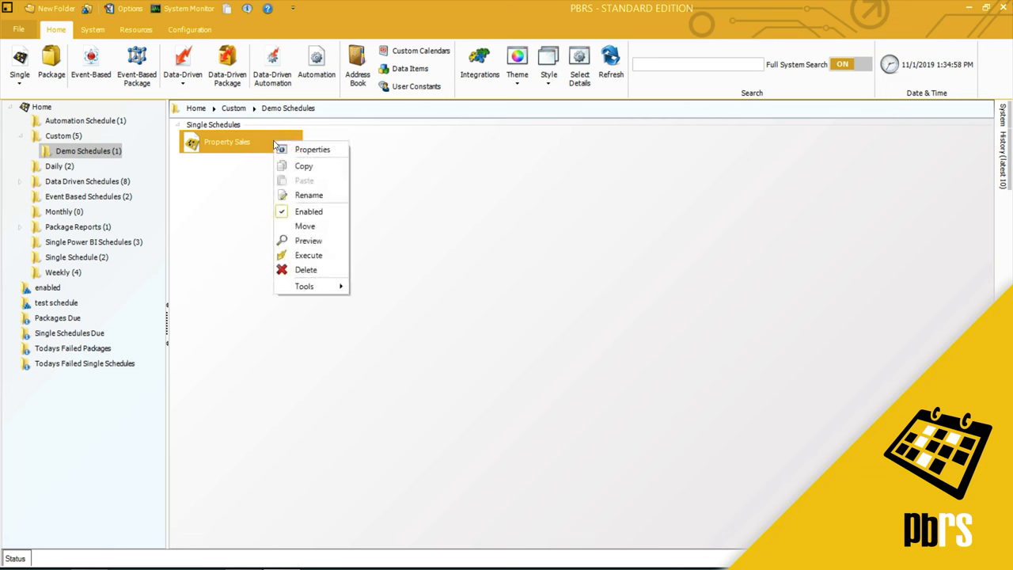
{"action": "mouse_move", "coordinate": [309, 255]}
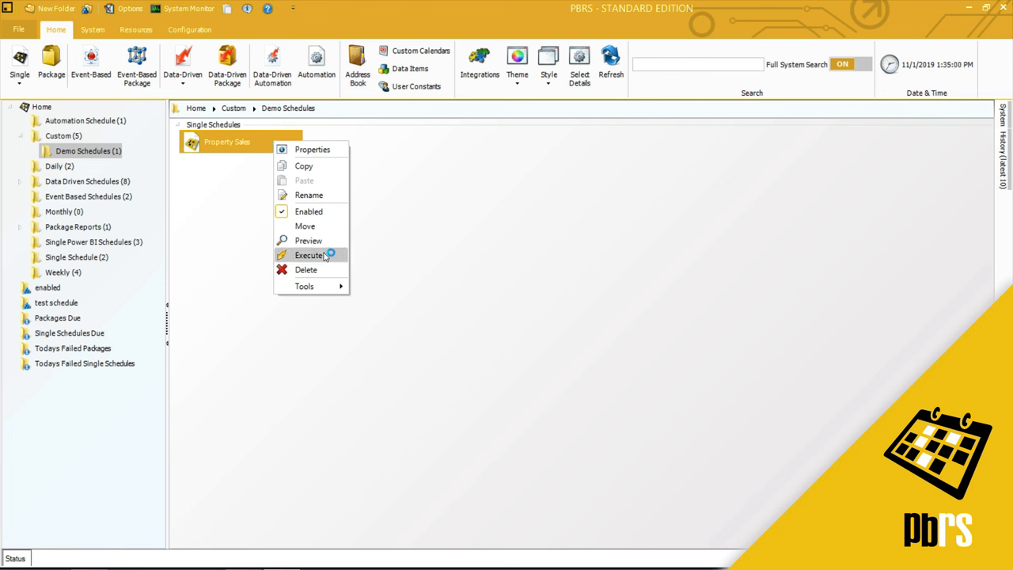
{"action": "left_click", "coordinate": [311, 255]}
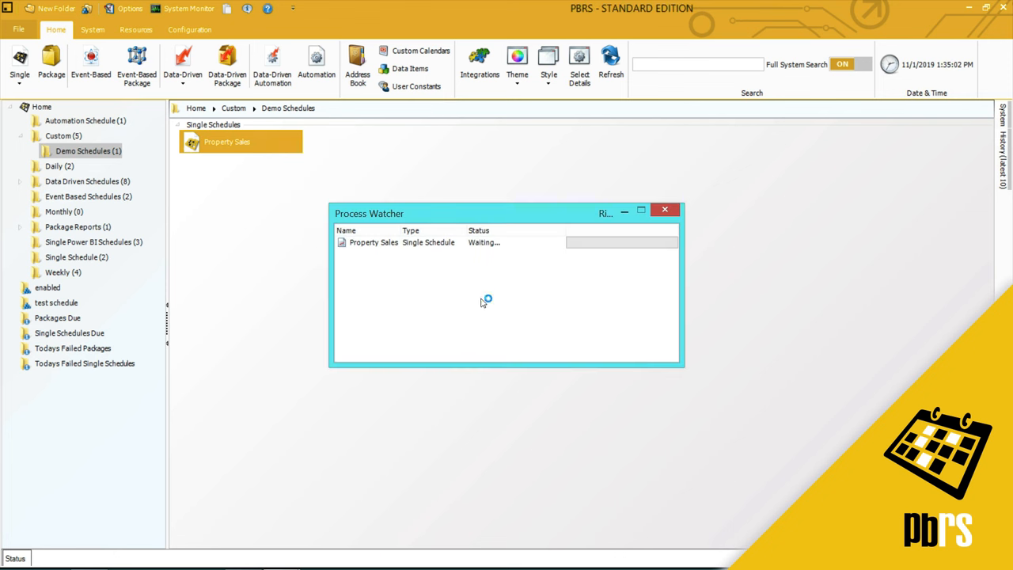
{"action": "mouse_move", "coordinate": [482, 303]}
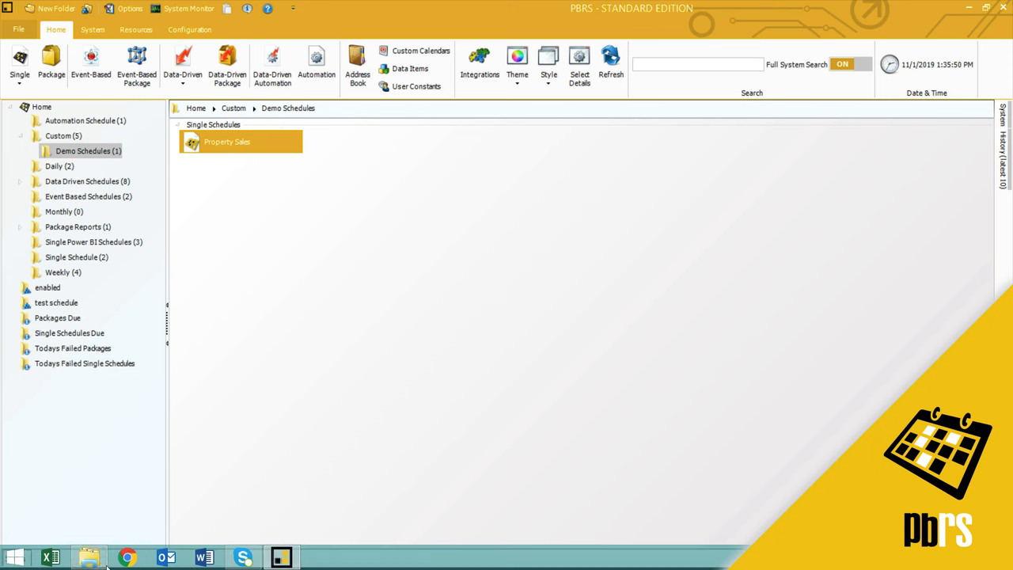
{"action": "left_click", "coordinate": [89, 556]}
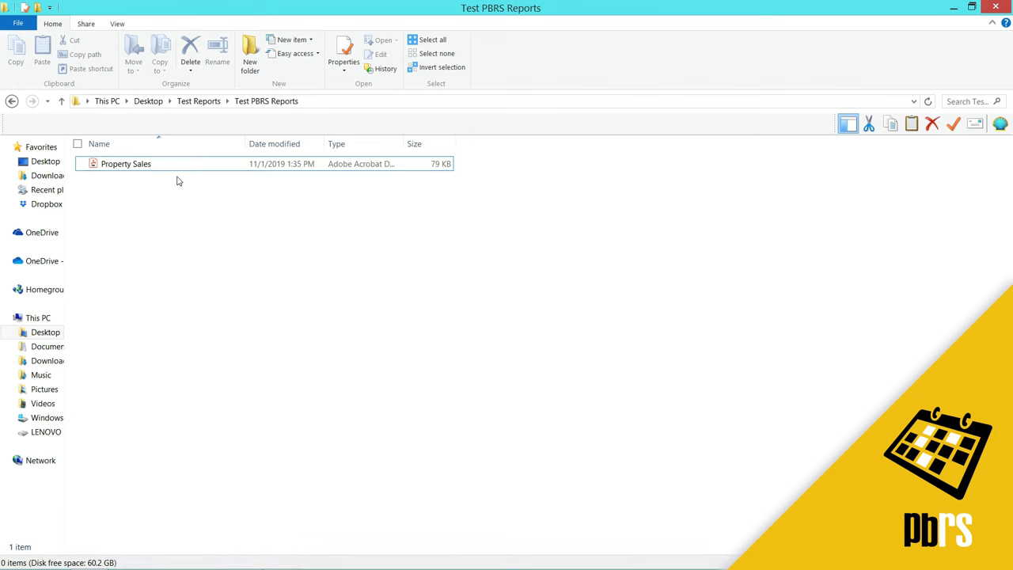
{"action": "left_click", "coordinate": [125, 164]}
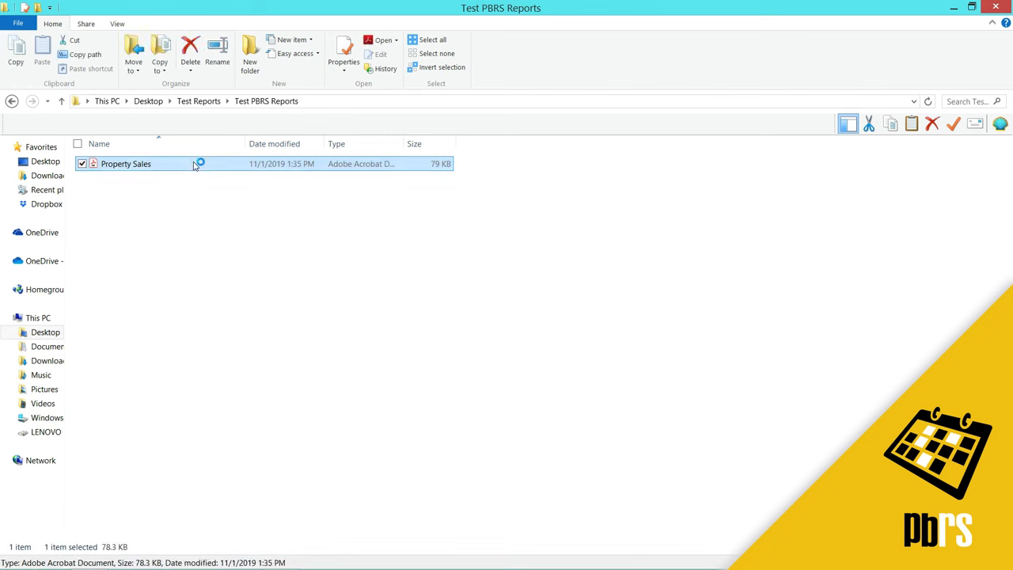
- Open Property Sales.pdf and unlock it with its document password to view the dashboard
{"action": "double_click", "coordinate": [126, 163]}
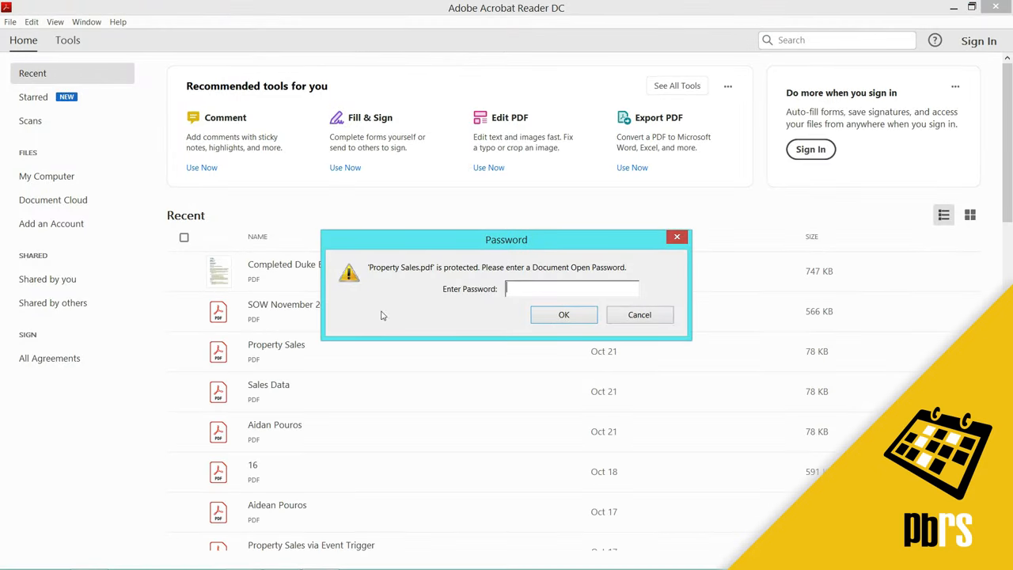
{"action": "mouse_move", "coordinate": [529, 295]}
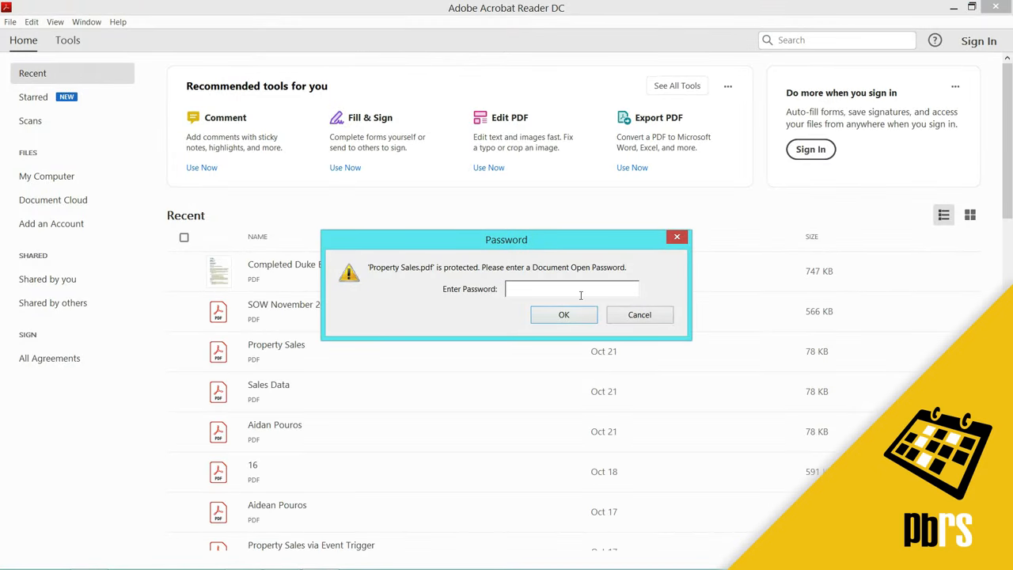
{"action": "left_click", "coordinate": [563, 314]}
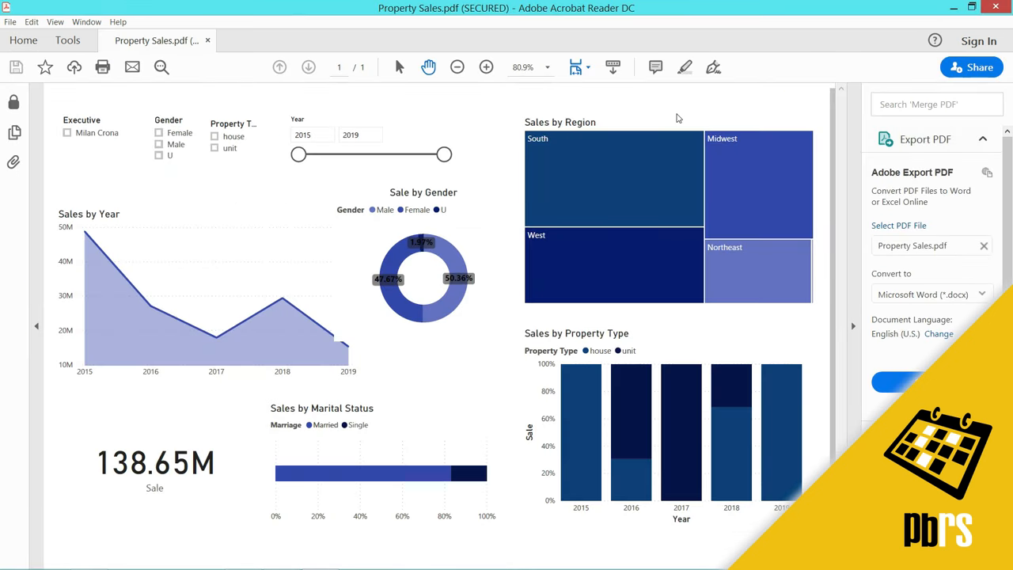
{"action": "mouse_move", "coordinate": [267, 188]}
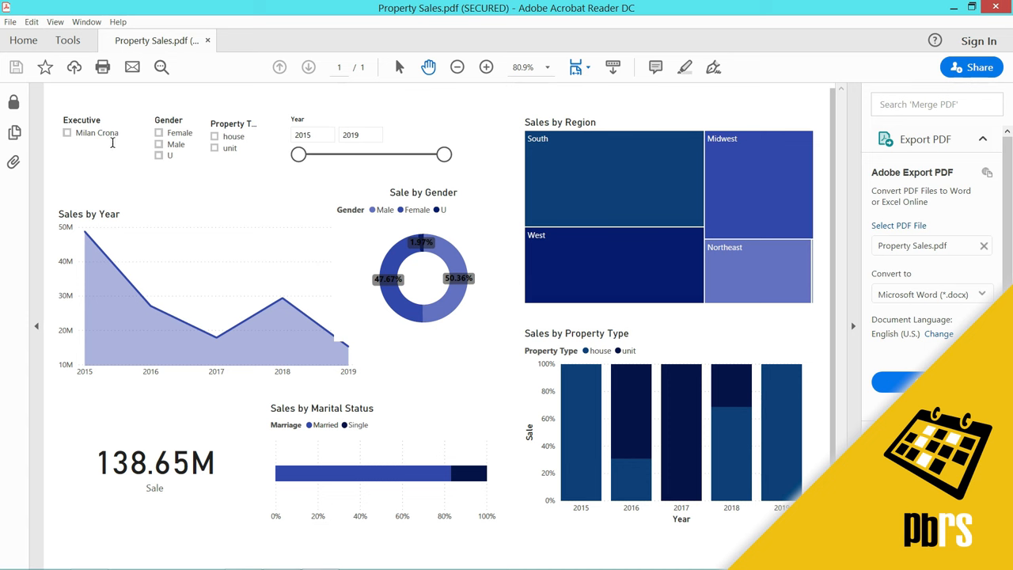
{"action": "mouse_move", "coordinate": [227, 200]}
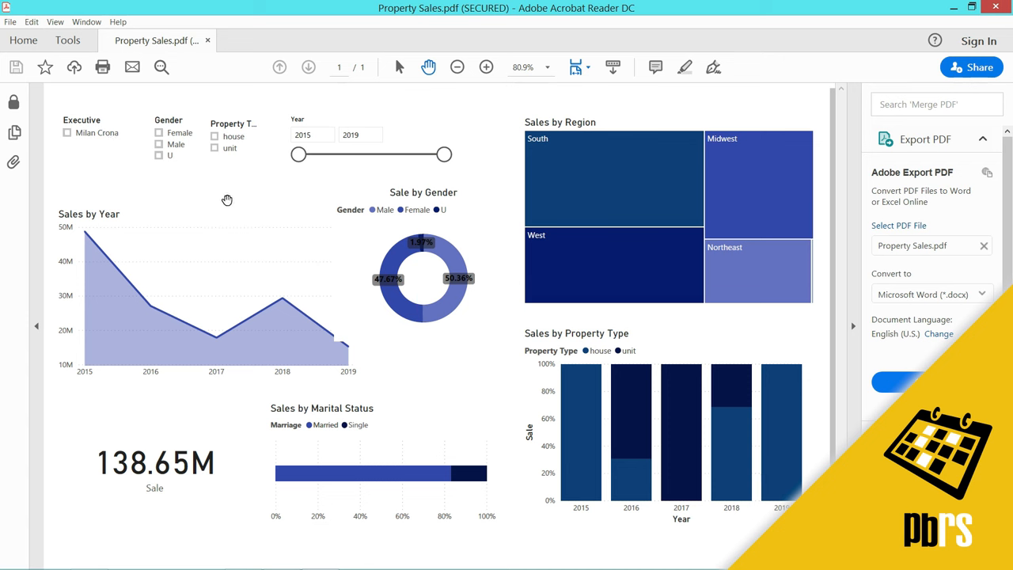
{"action": "mouse_move", "coordinate": [244, 202]}
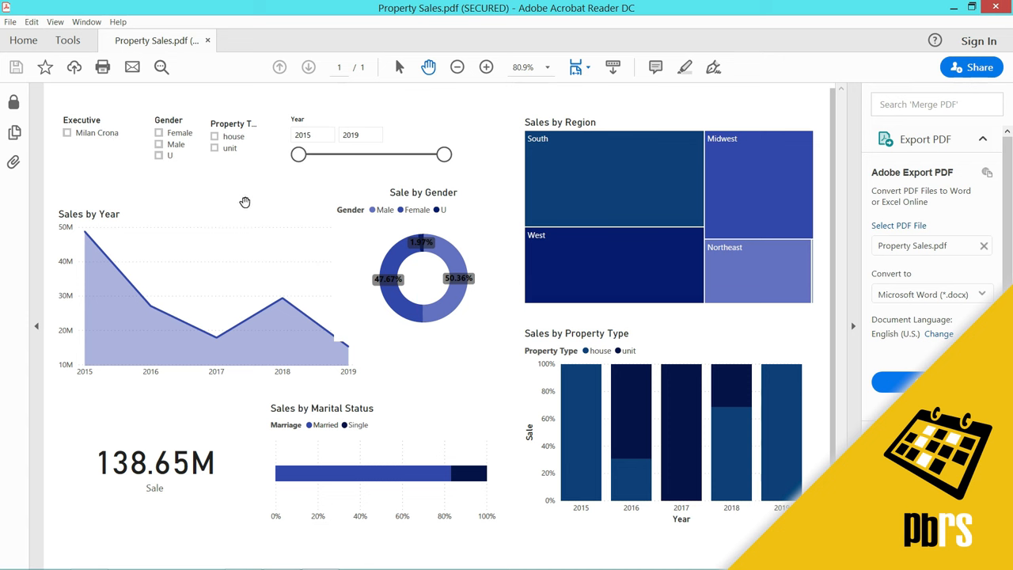